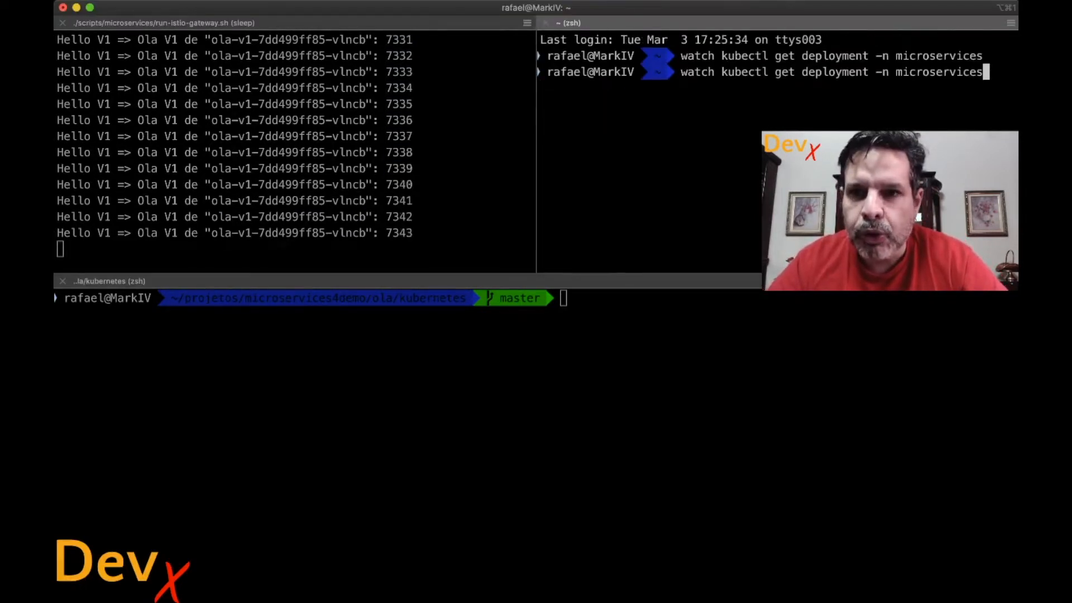
Run the watch on microservices deployments, then begin the 'code .' command.
key(Return)
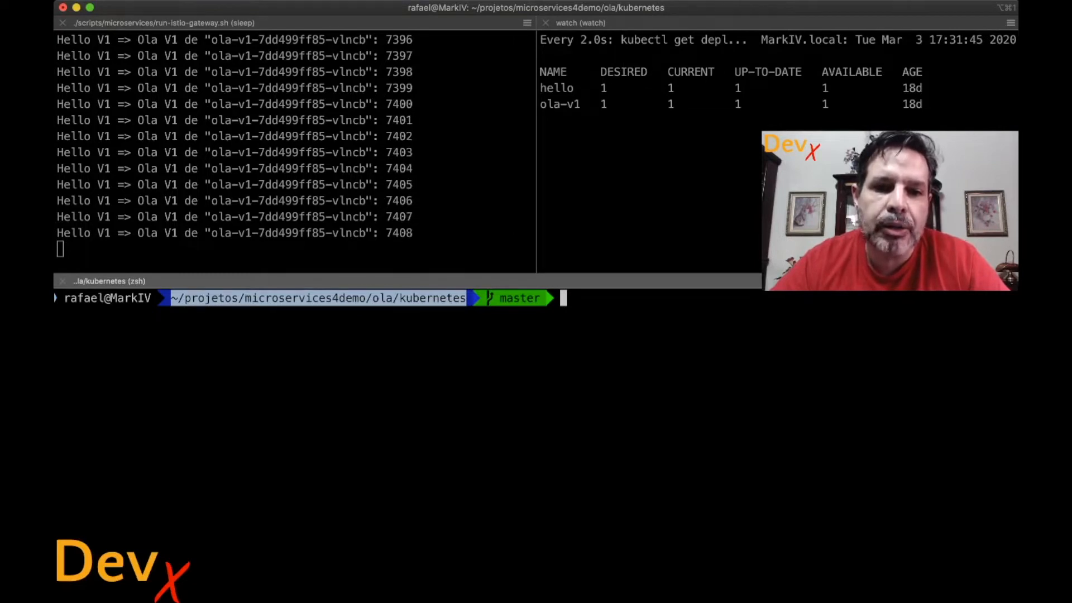
text(co)
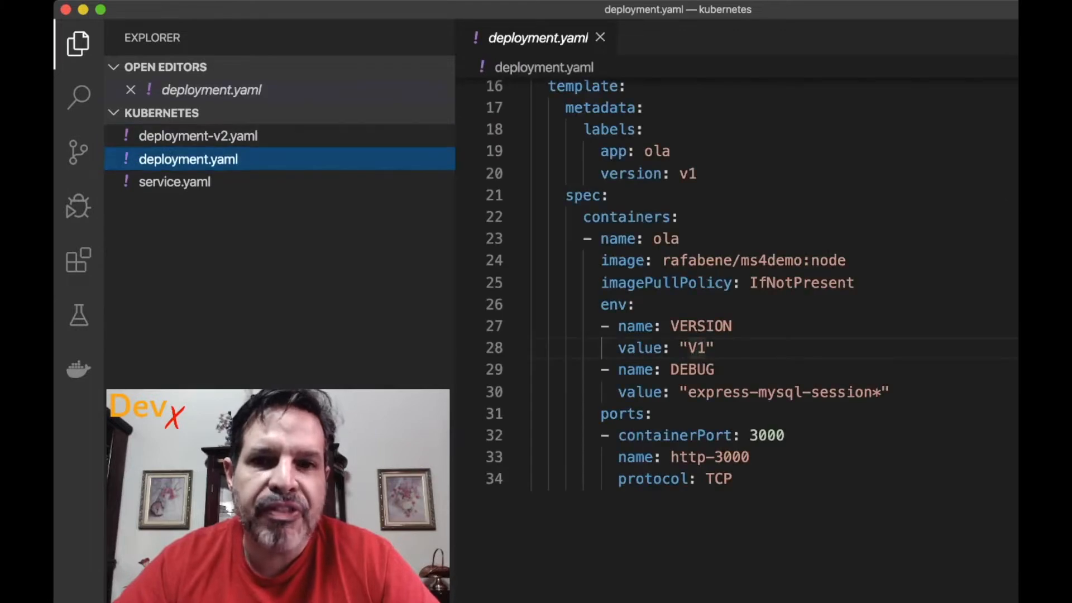
Scroll through deployment.yaml's v1 version labels and VERSION env, then select deployment-v2.yaml.
scroll(up, 3)
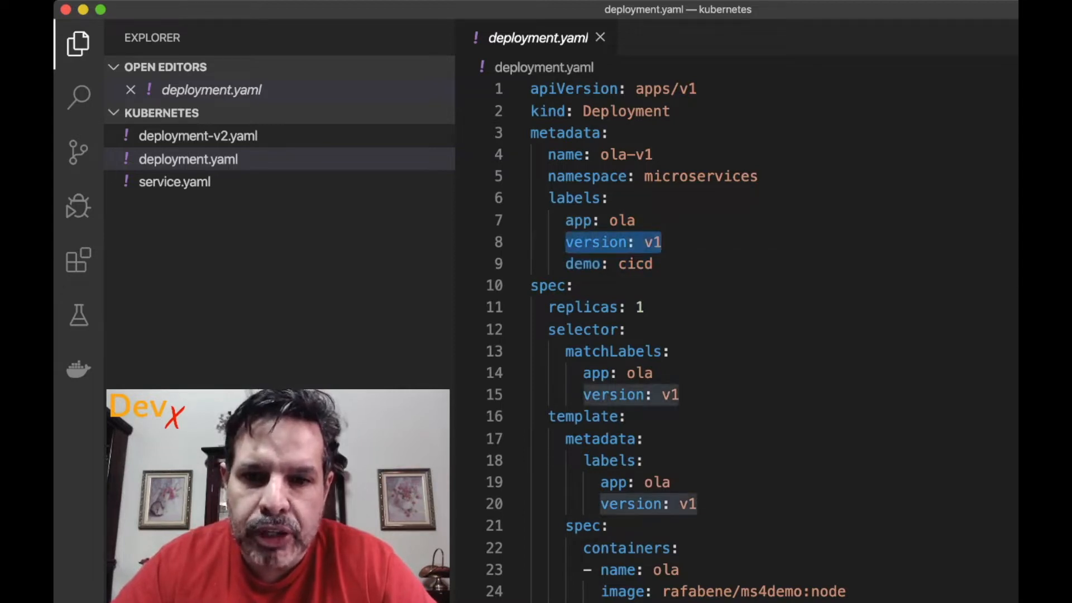
scroll(down, 3)
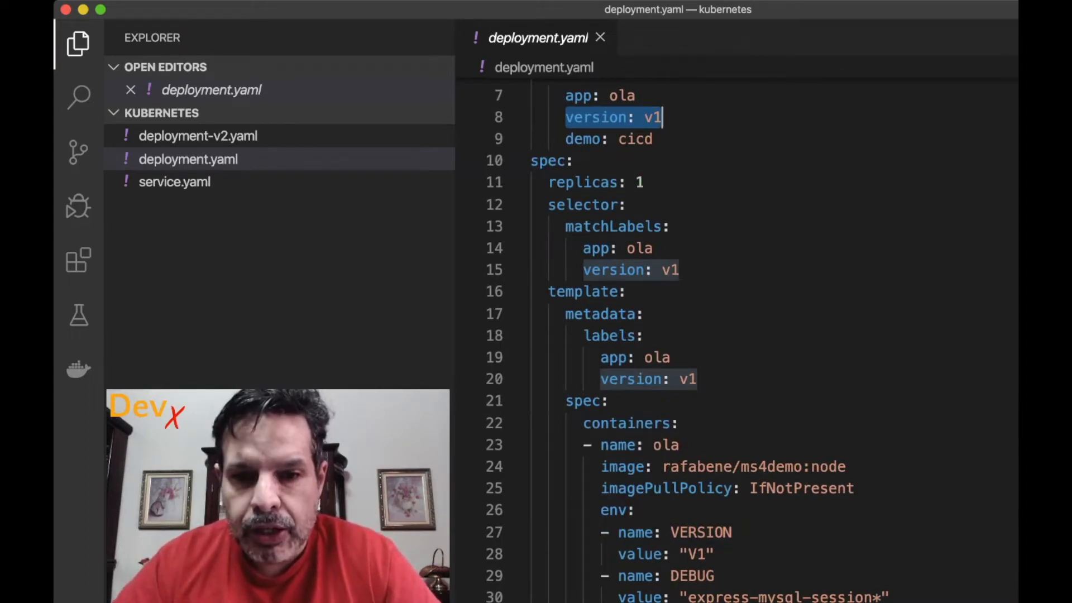
scroll(down, 3)
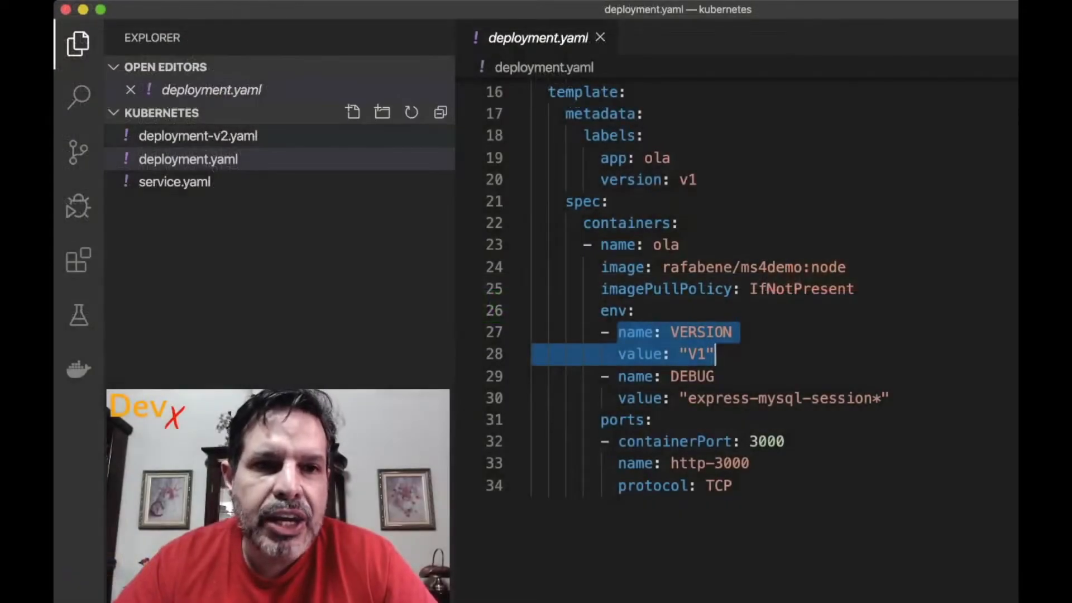
click(197, 135)
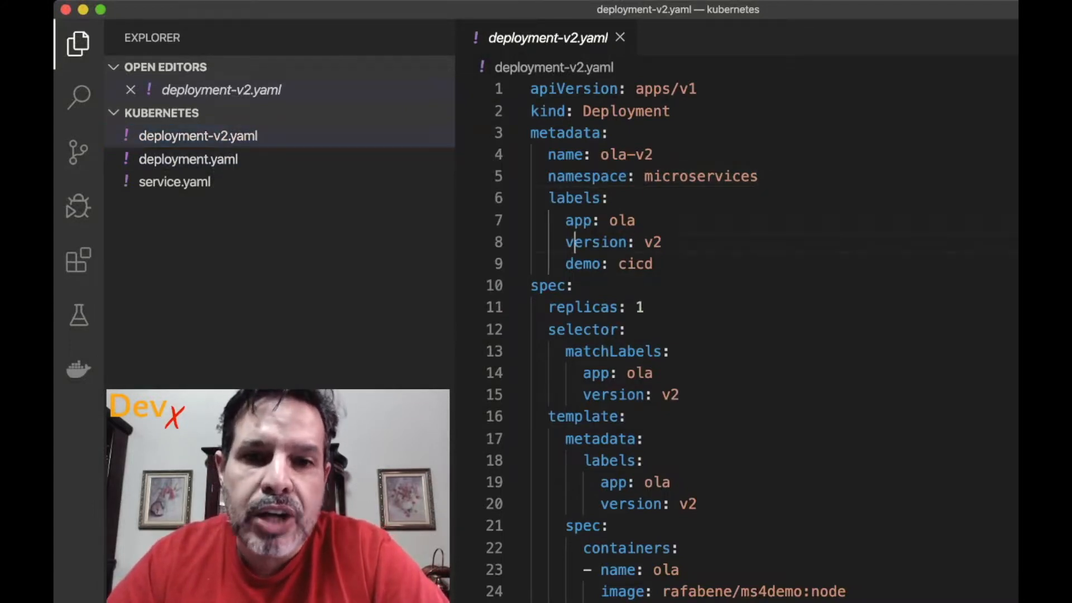
Highlight every 'version' occurrence in deployment-v2.yaml and scroll through its v2 labels and selector.
double_click(595, 242)
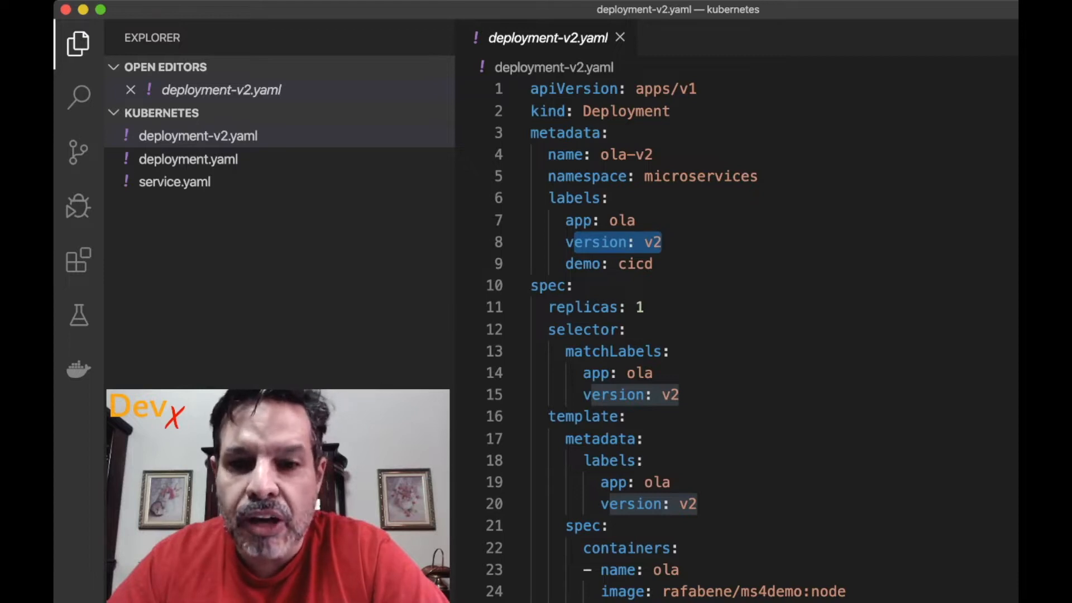
scroll(down, 3)
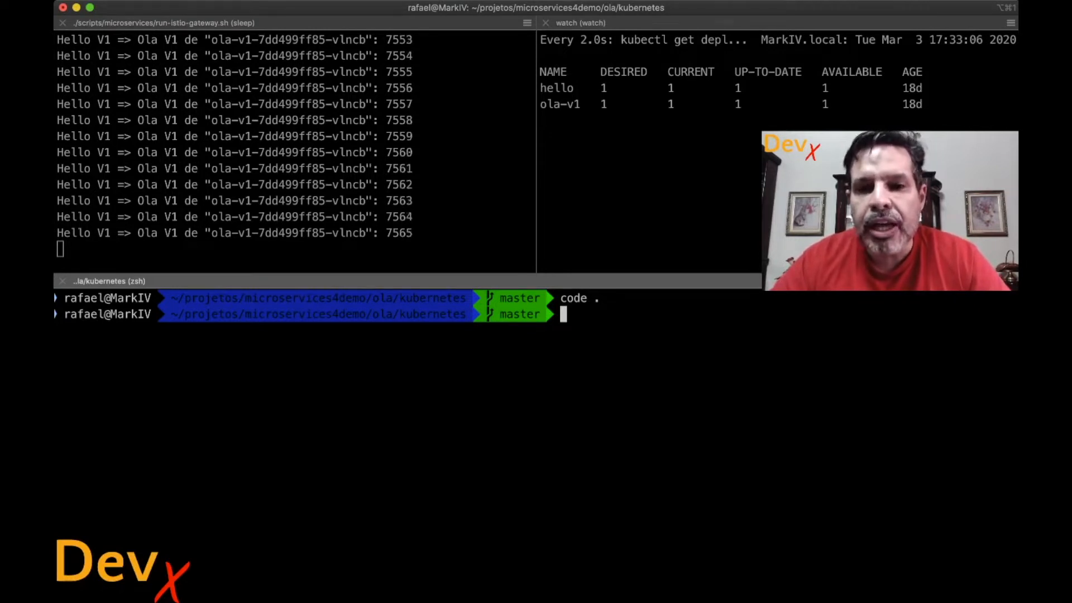
Run 'kubectl describe -n microservices svc ola' and read its app=ola,version=v1 selector.
text(kubectl describe)
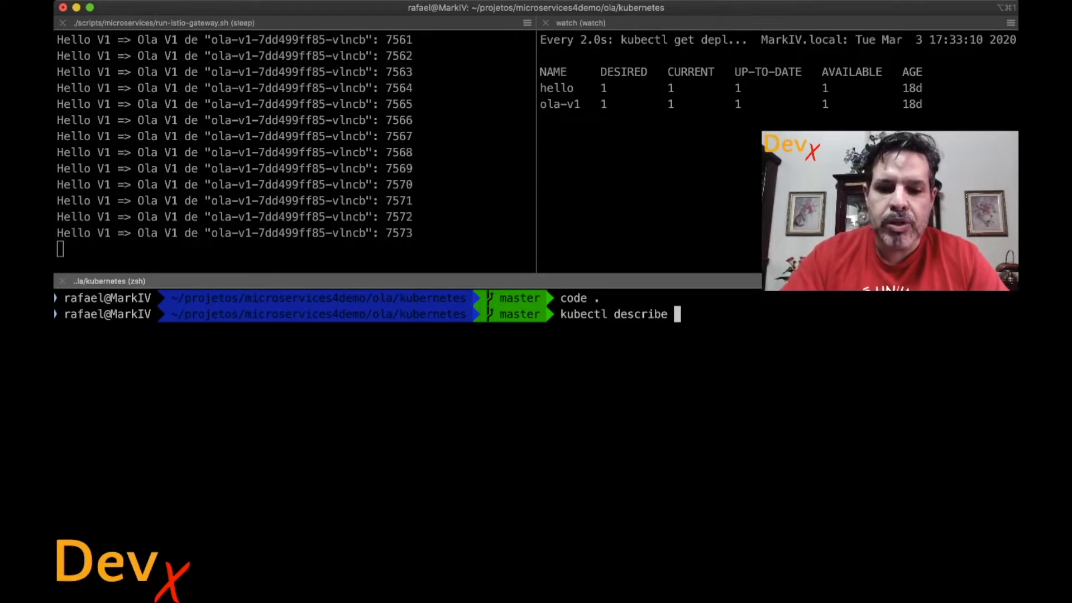
text(-n)
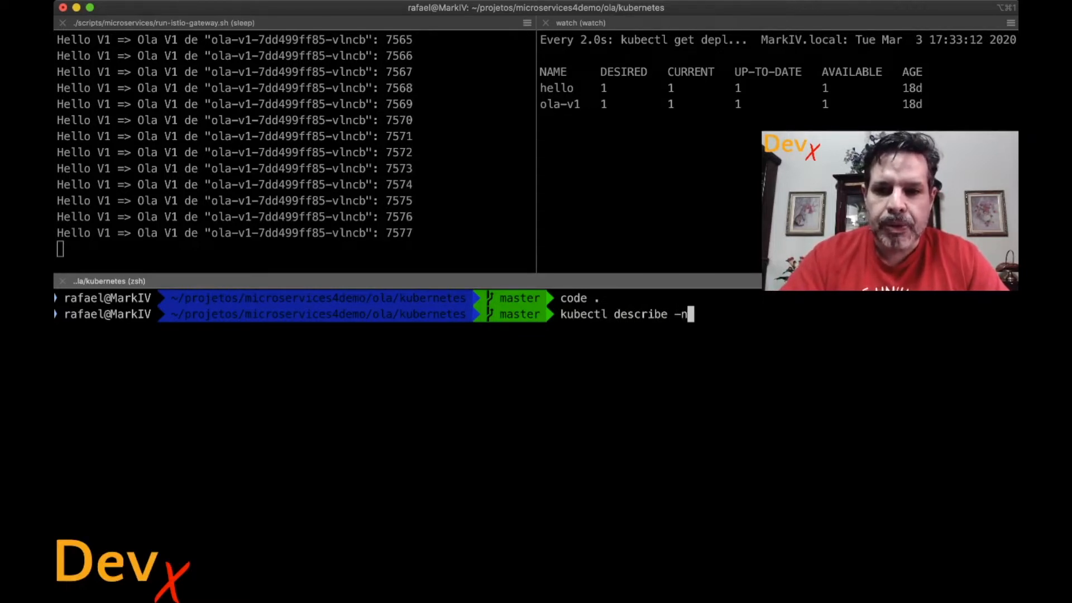
text(microservices svd)
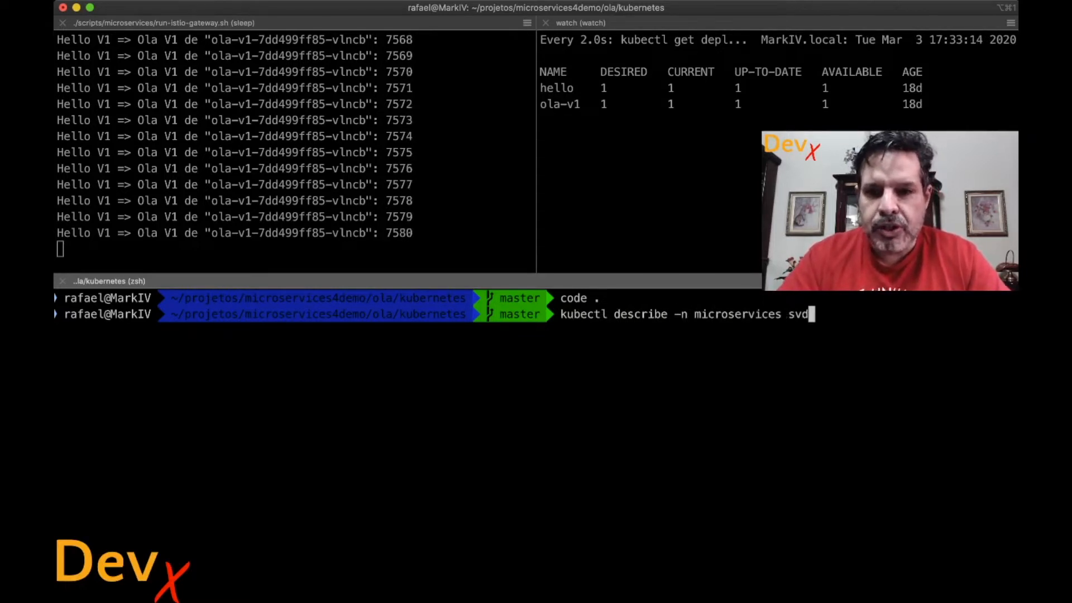
key(Return)
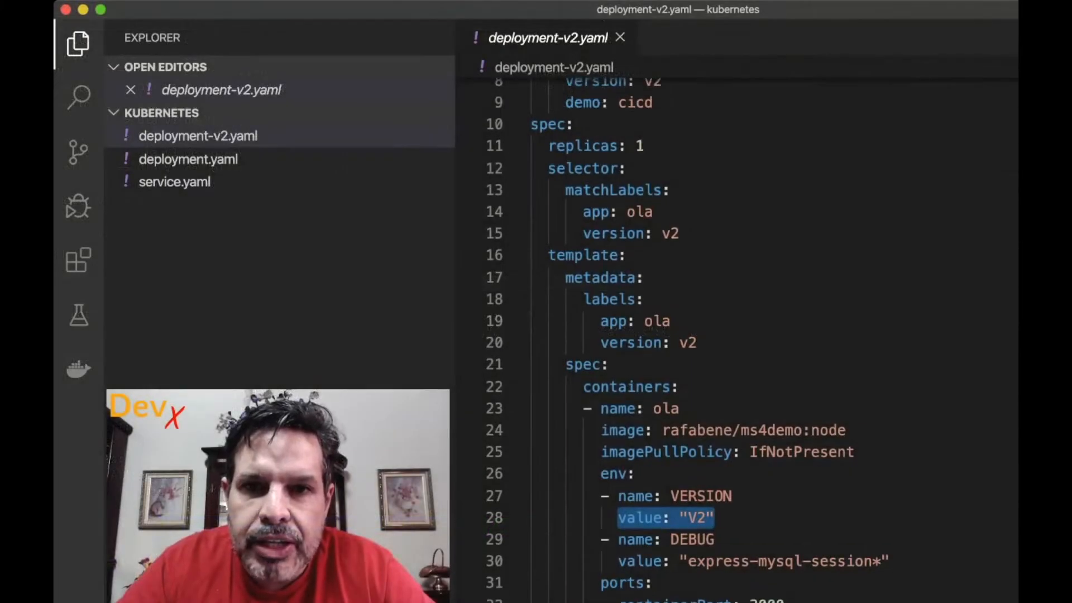
scroll(up, 3)
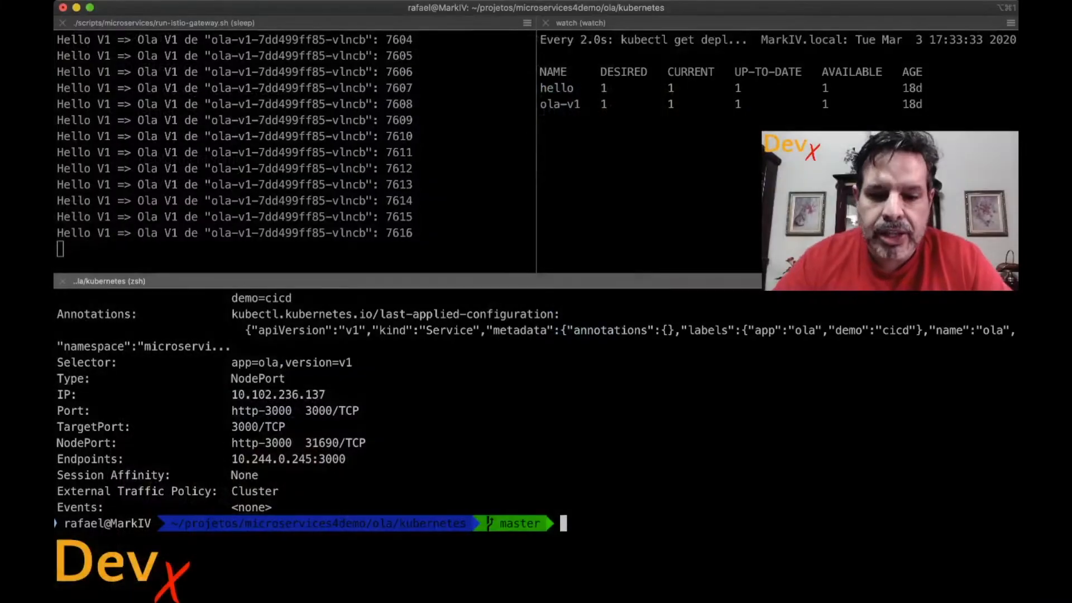
Create the ola-v2 deployment from deployment-v2.yaml.
text(kubectl)
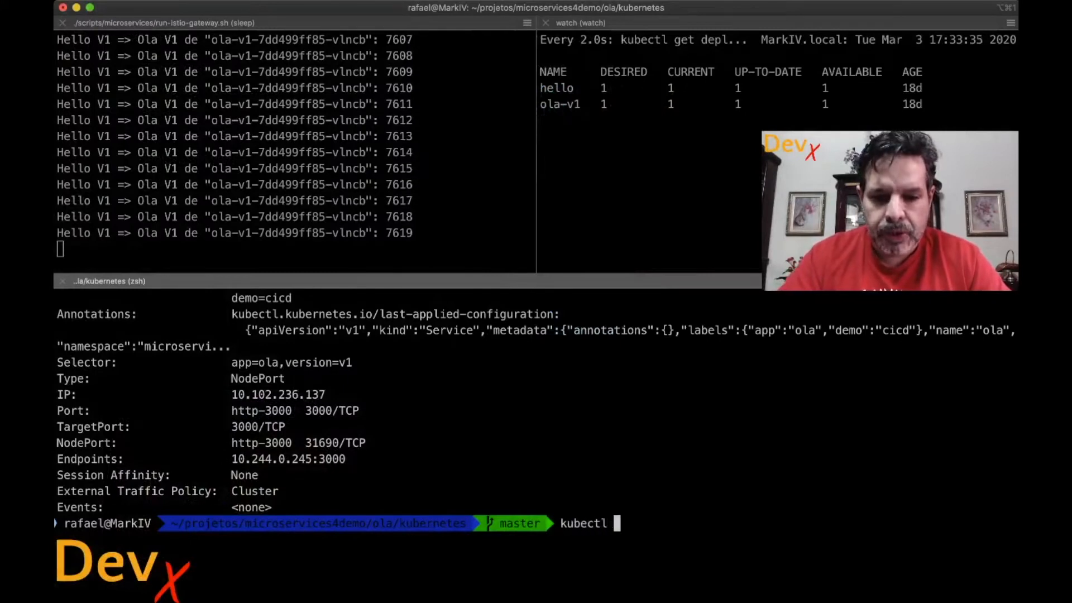
text(create -f)
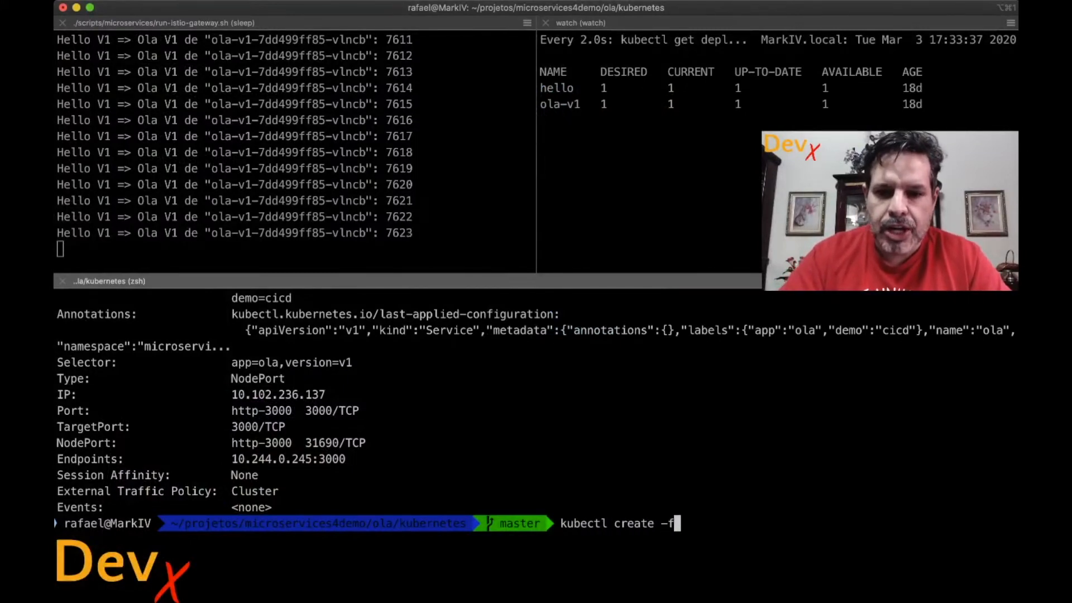
text(deployment-v2.yaml)
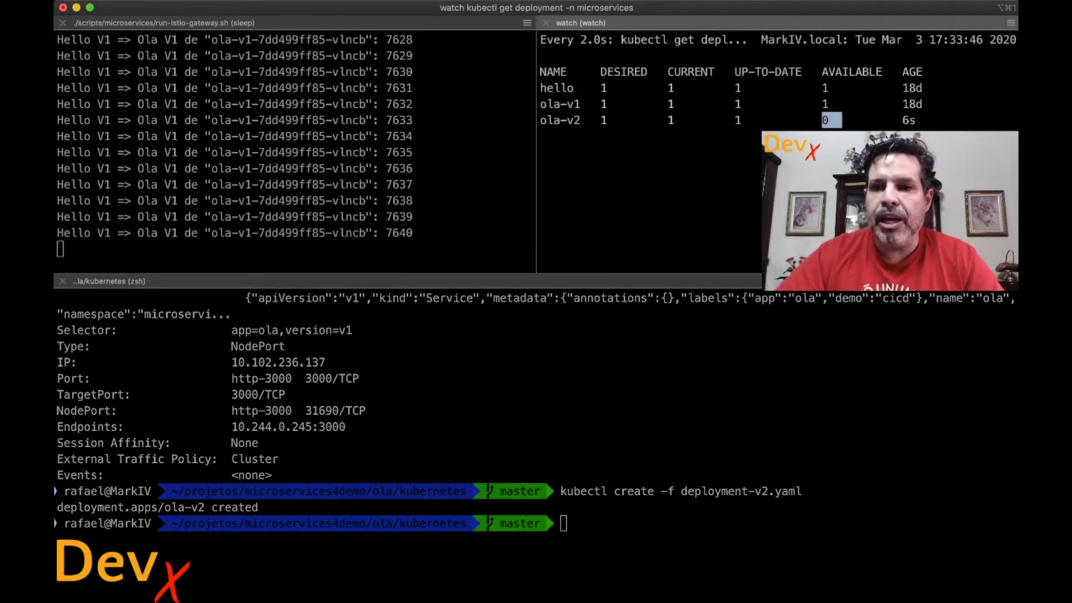
List the microservices pods to confirm ola-v2 runs beside hello and ola-v1.
text(kubectl)
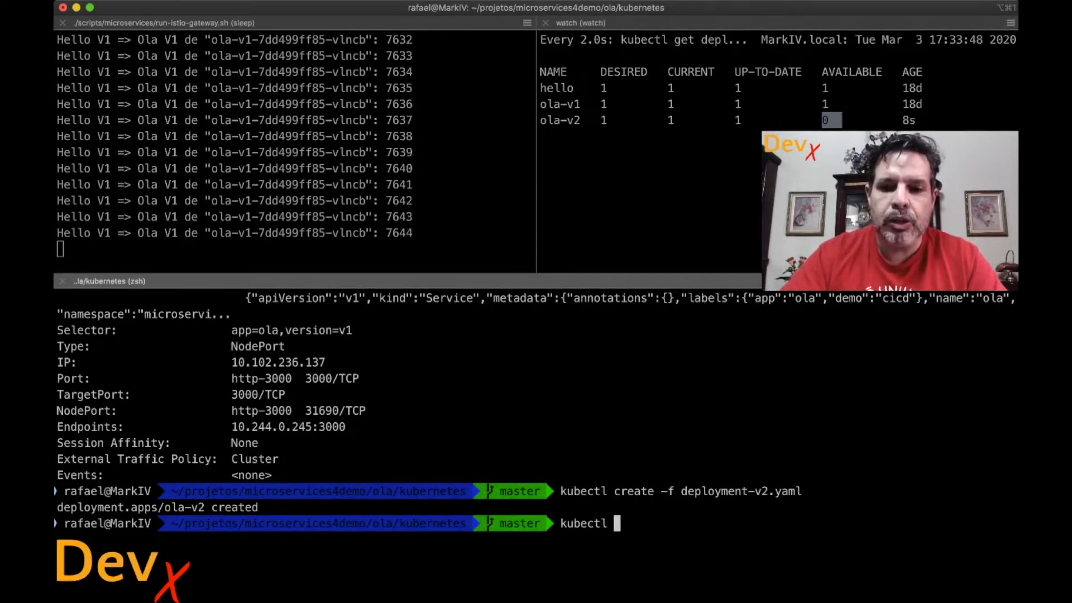
text(get pods -)
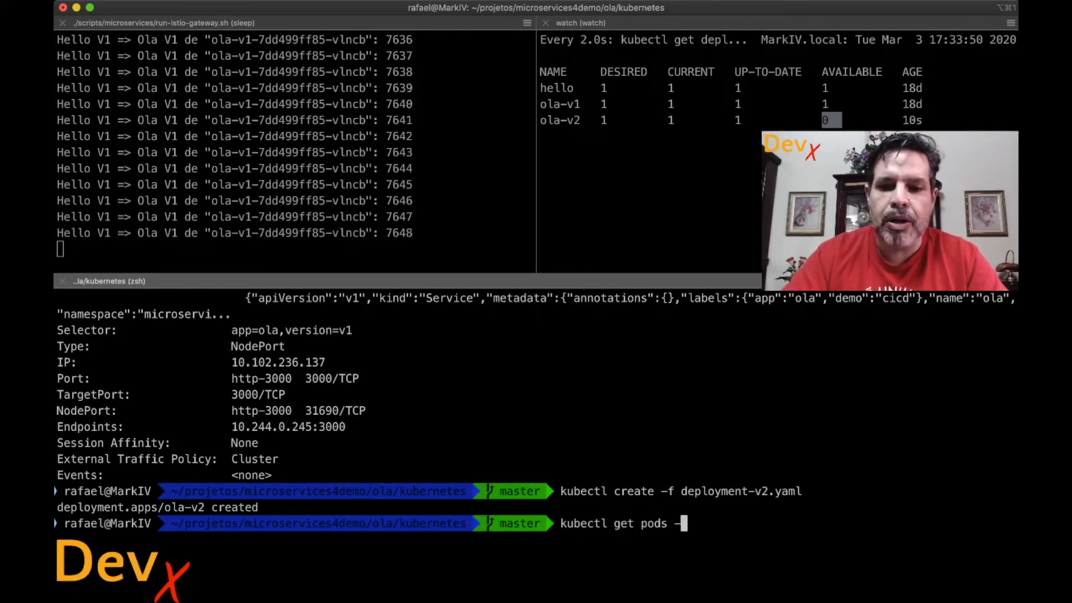
text(-n microservices)
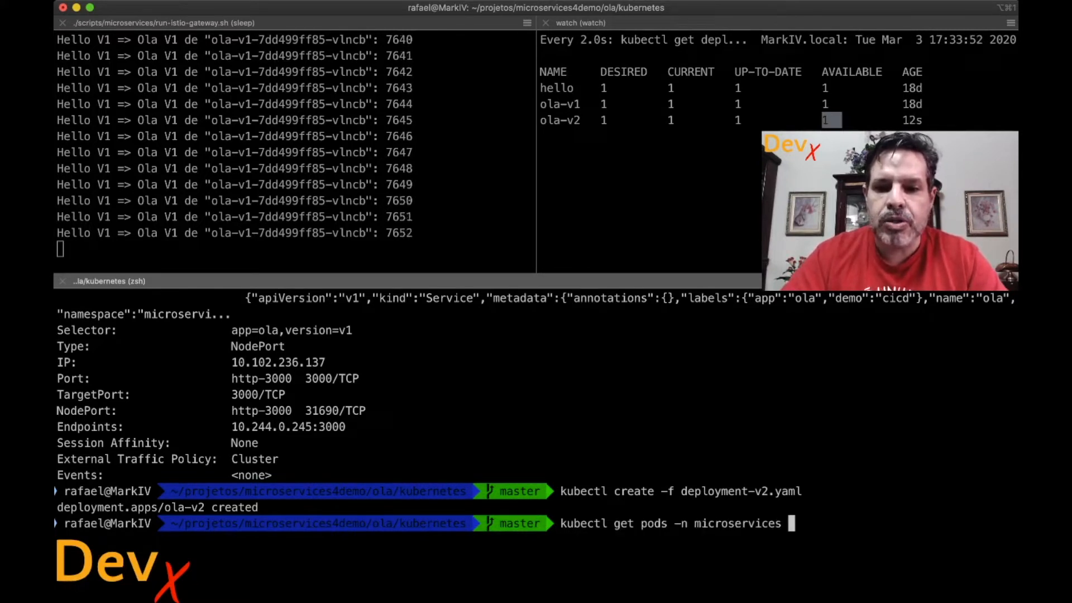
key(Return)
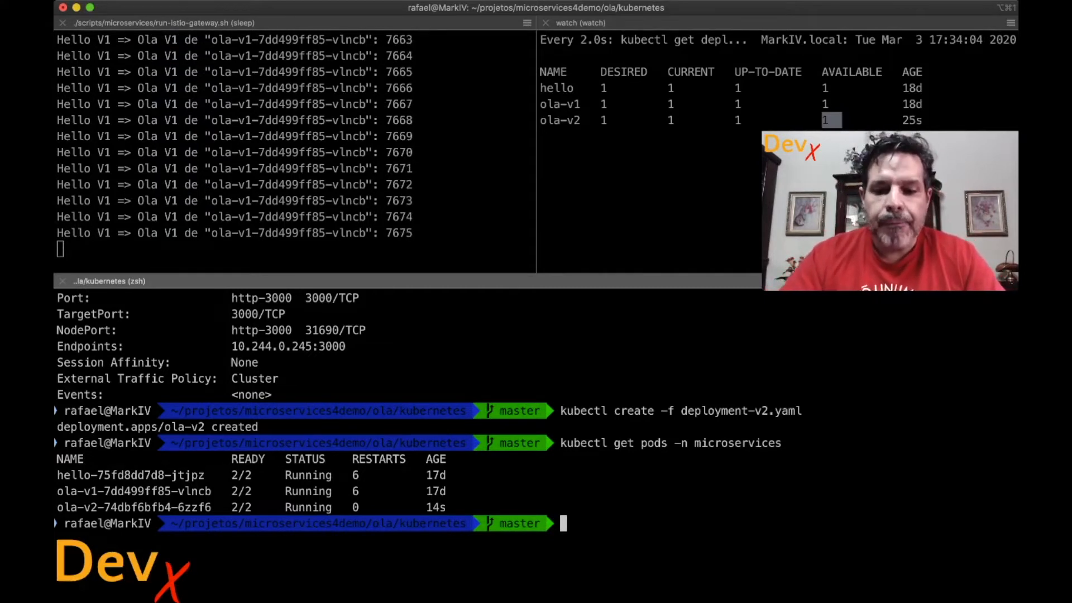
Clear the terminal and open the ola service in the microservices namespace with kubectl edit.
text(kubectl)
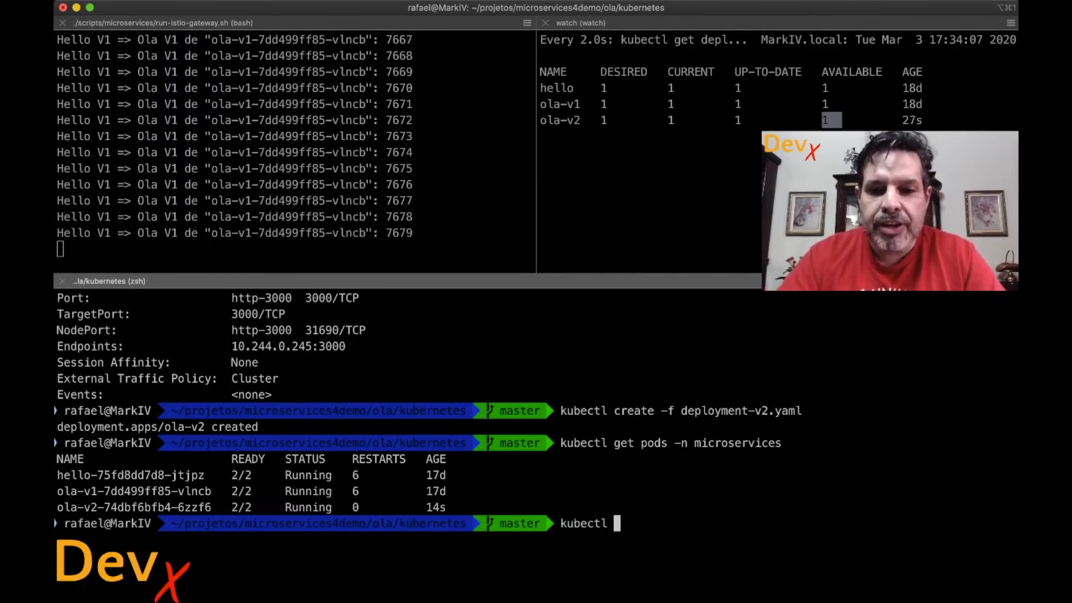
text(clerar)
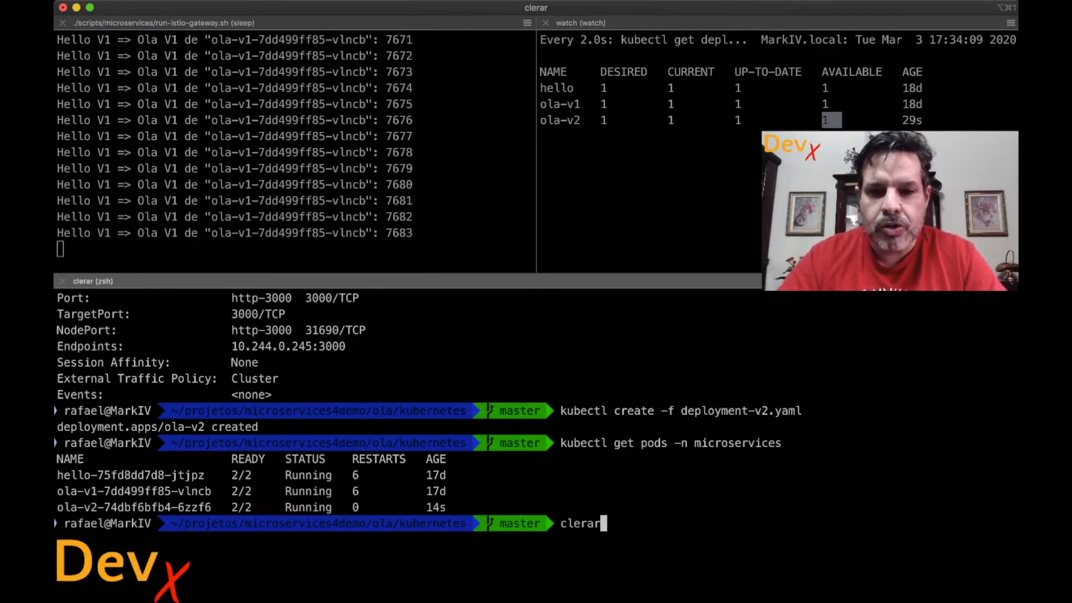
key(Return)
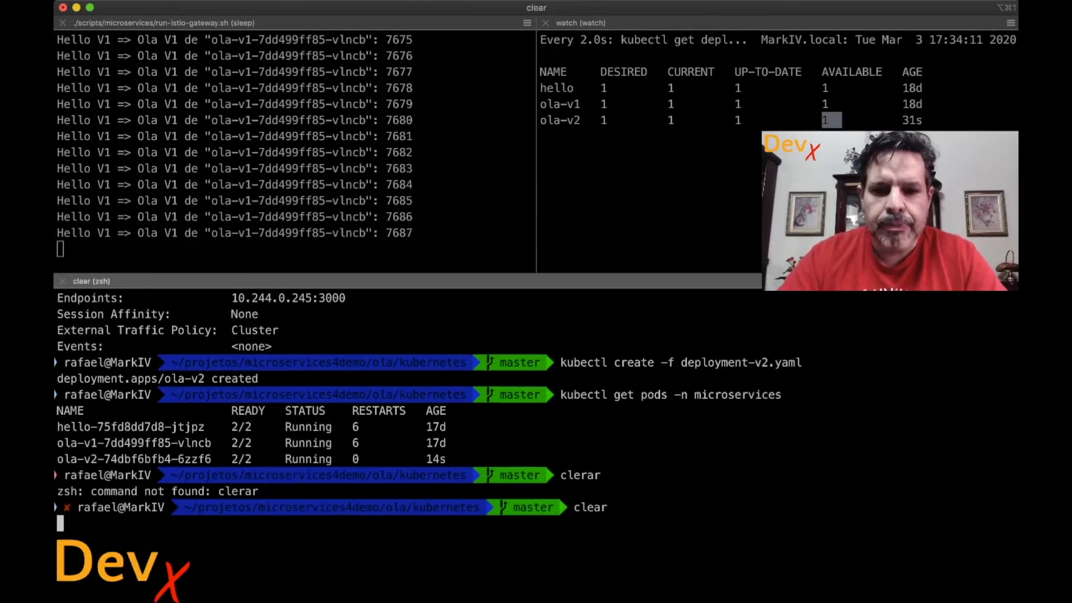
text(kubectl edit svc -n microservices ola)
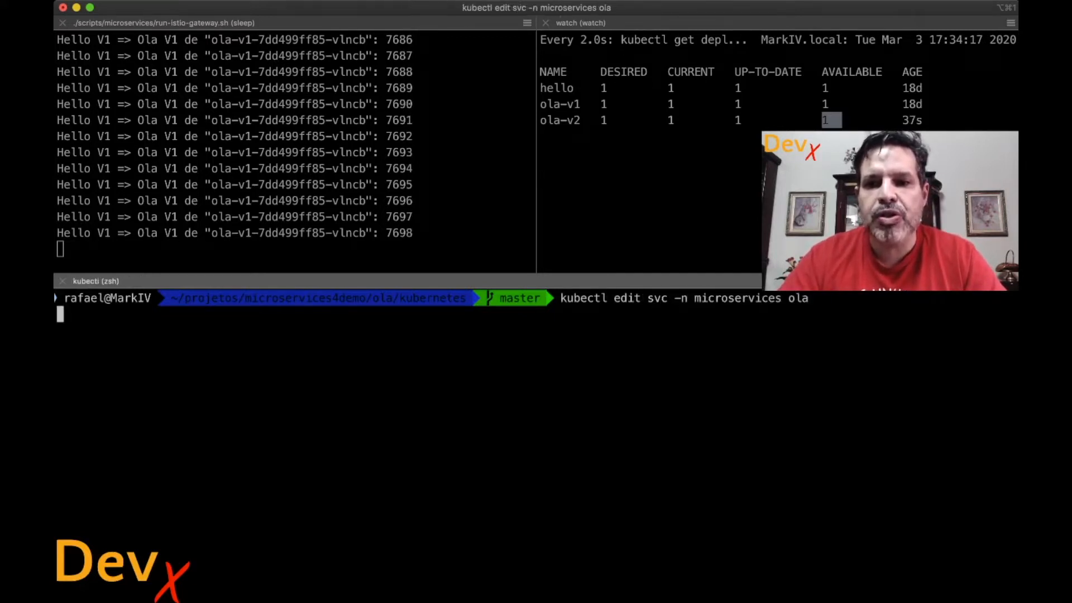
key(Return)
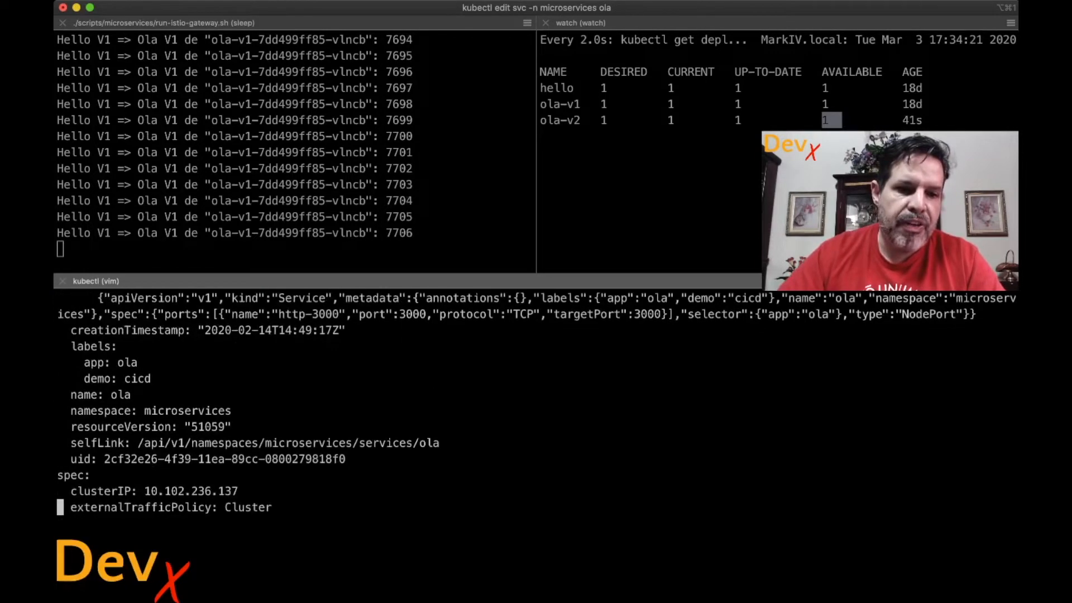
Add version: v2 under the service selector in the vim session and save it.
scroll(down, 3)
text(version: v)
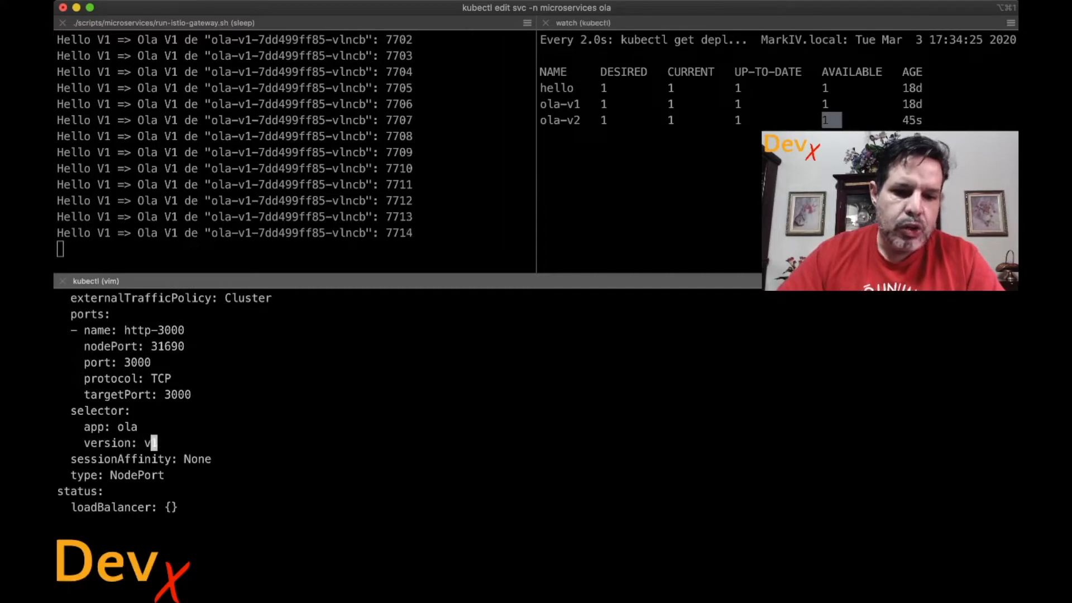
text(2)
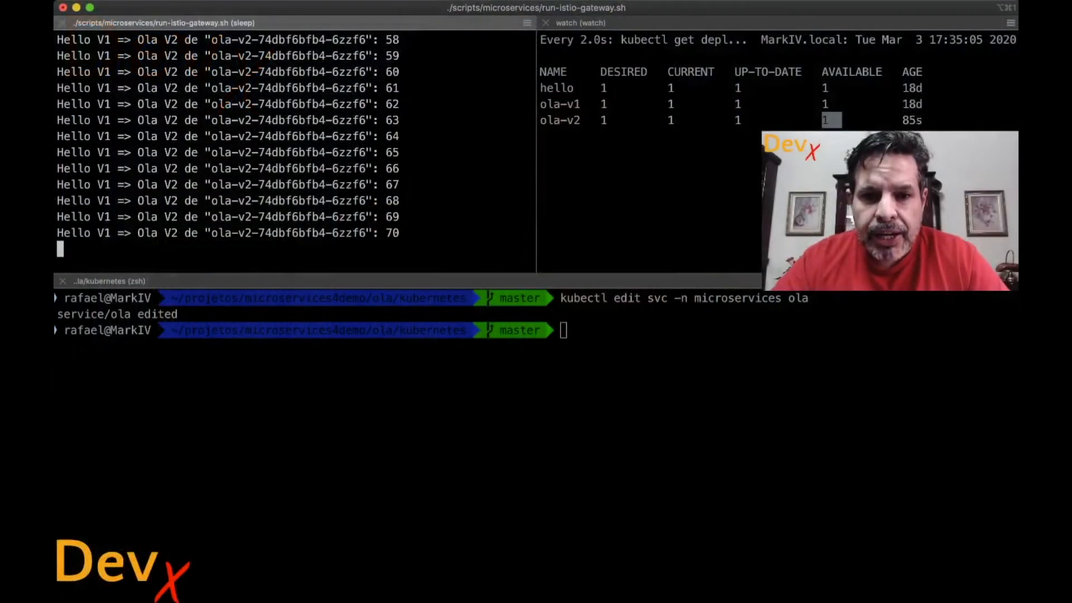
Run 'kubectl get svc -n microservices ola -o json' to output the service as JSON.
text(kubecl)
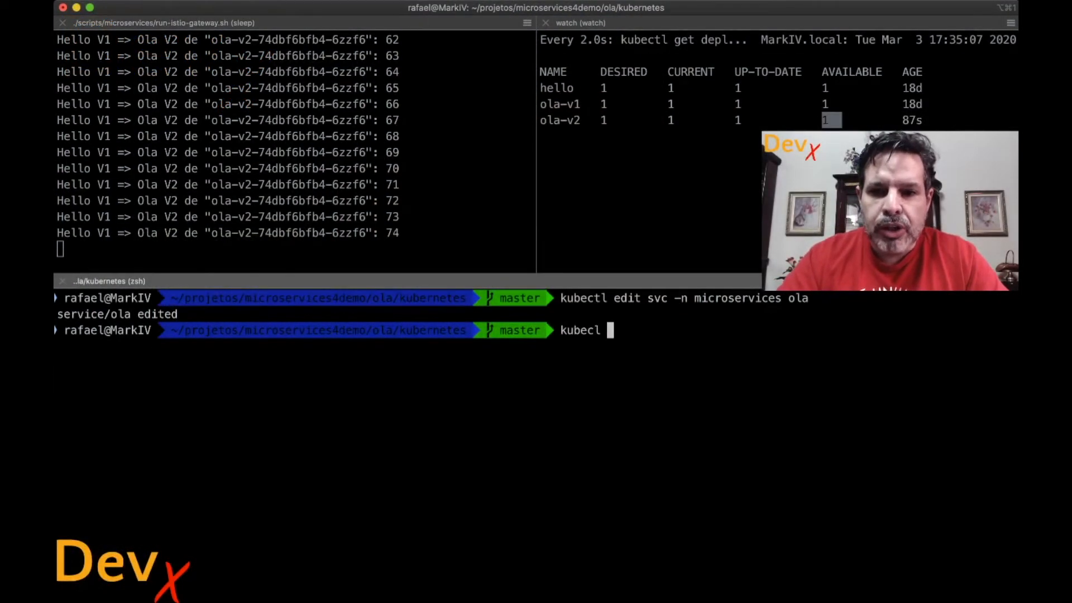
key(Tab)
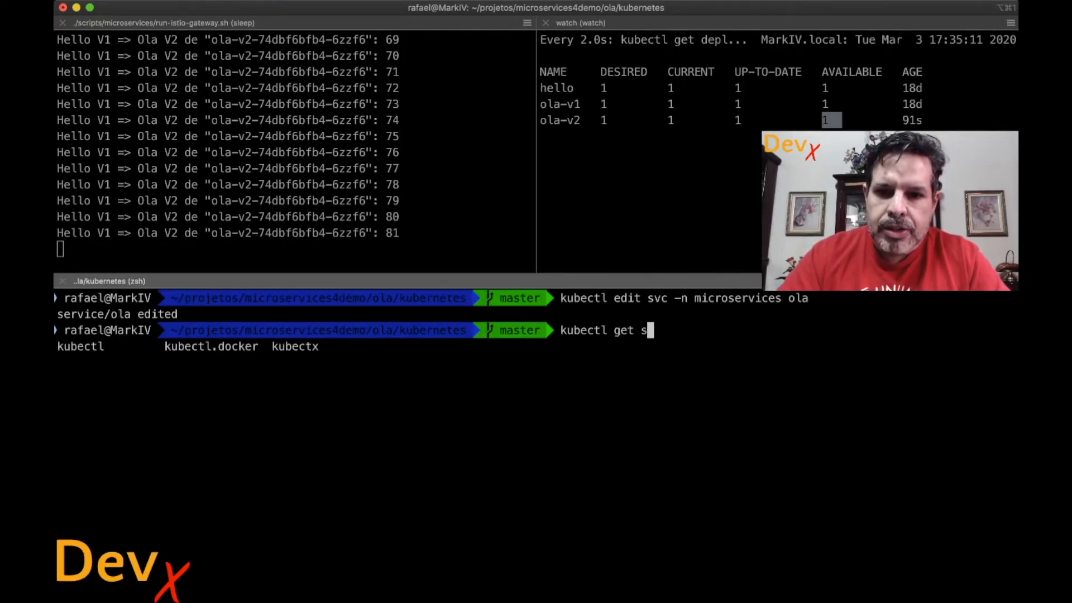
text(vc -n microservices ol)
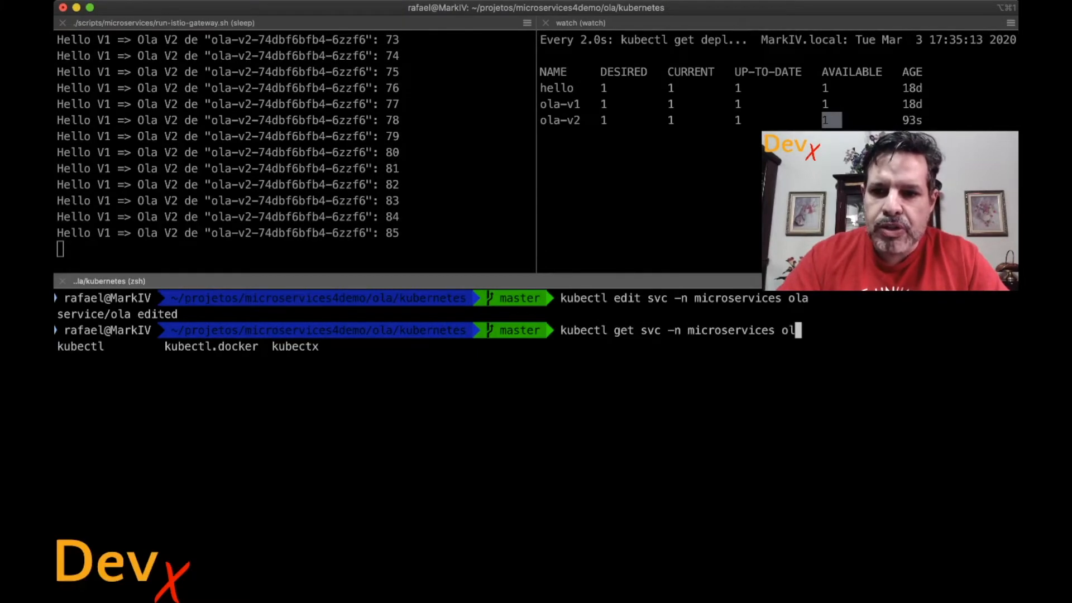
text(-o j)
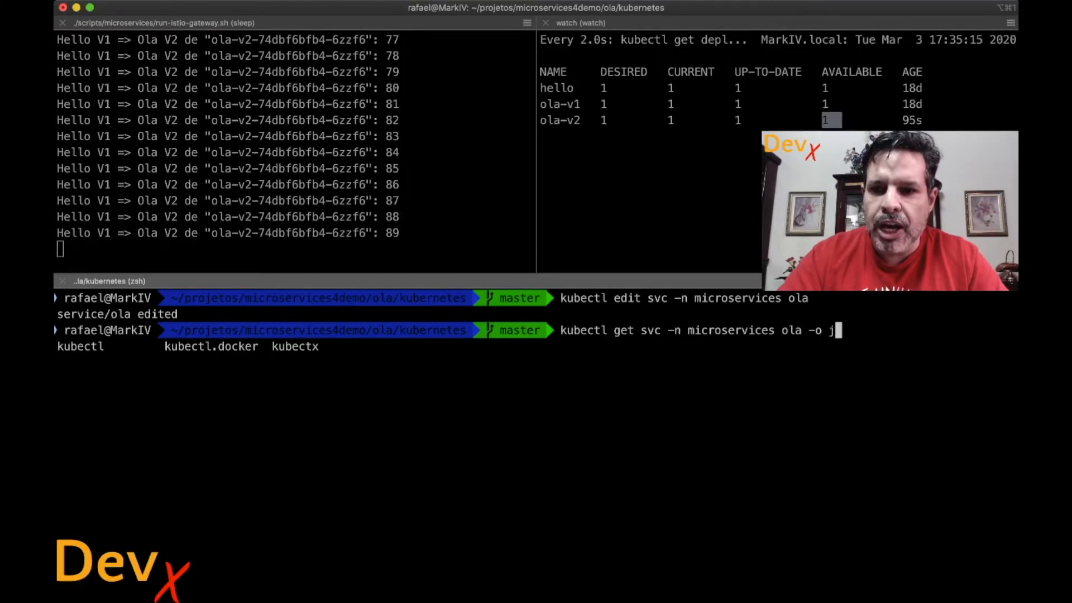
key(Return)
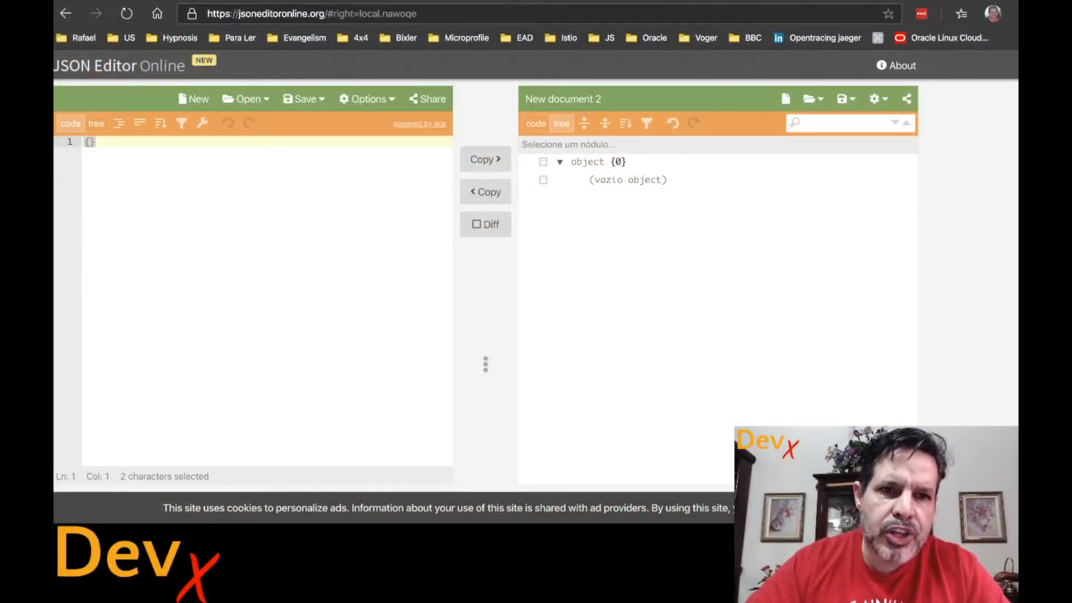
Paste the ola service JSON into the left document and copy it into the right tree view.
click(246, 98)
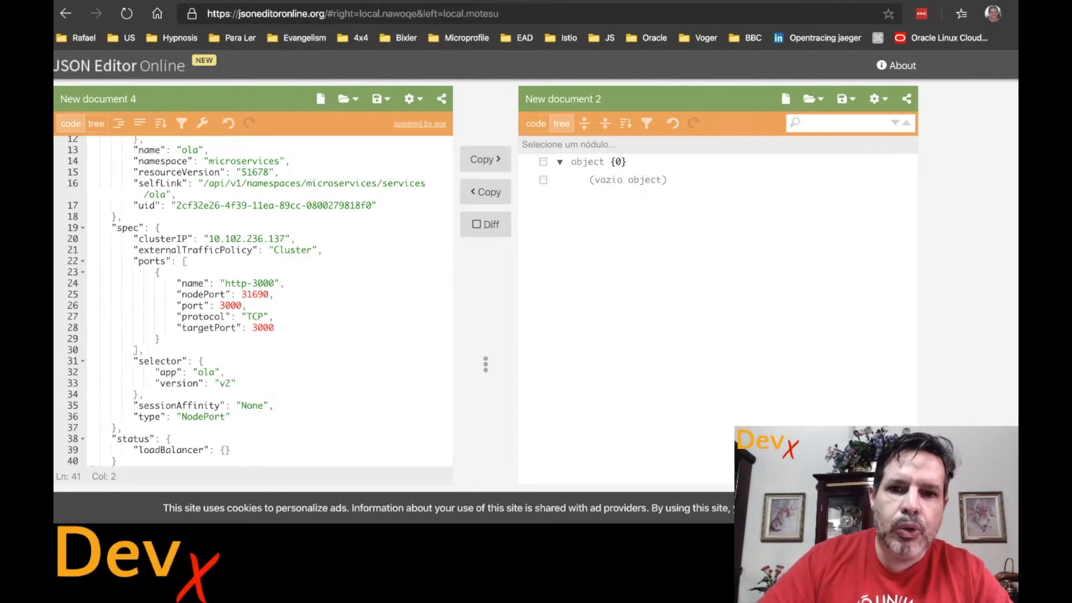
click(484, 159)
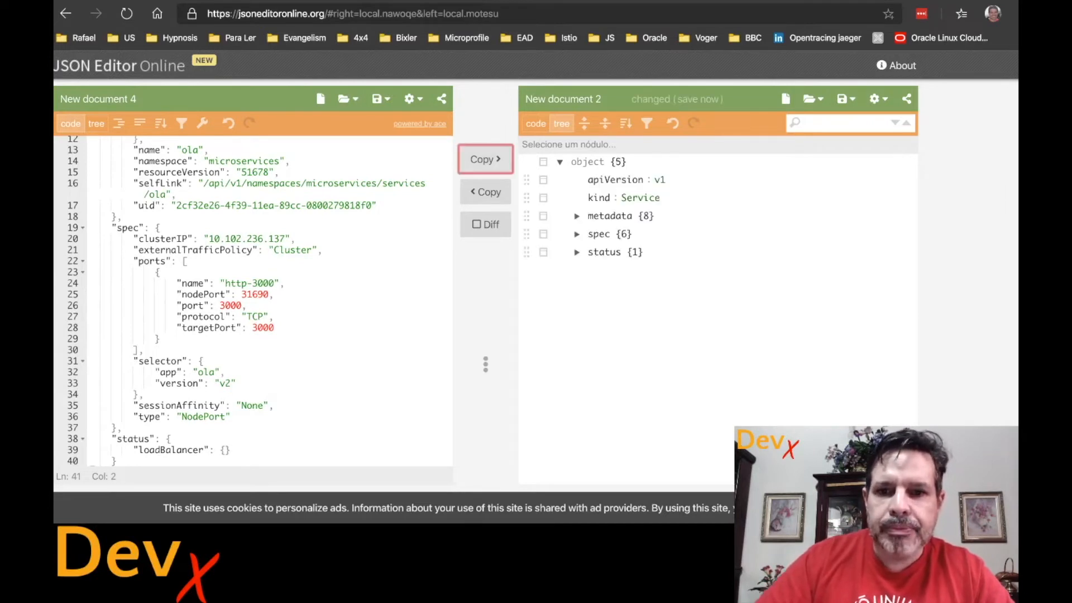
click(536, 124)
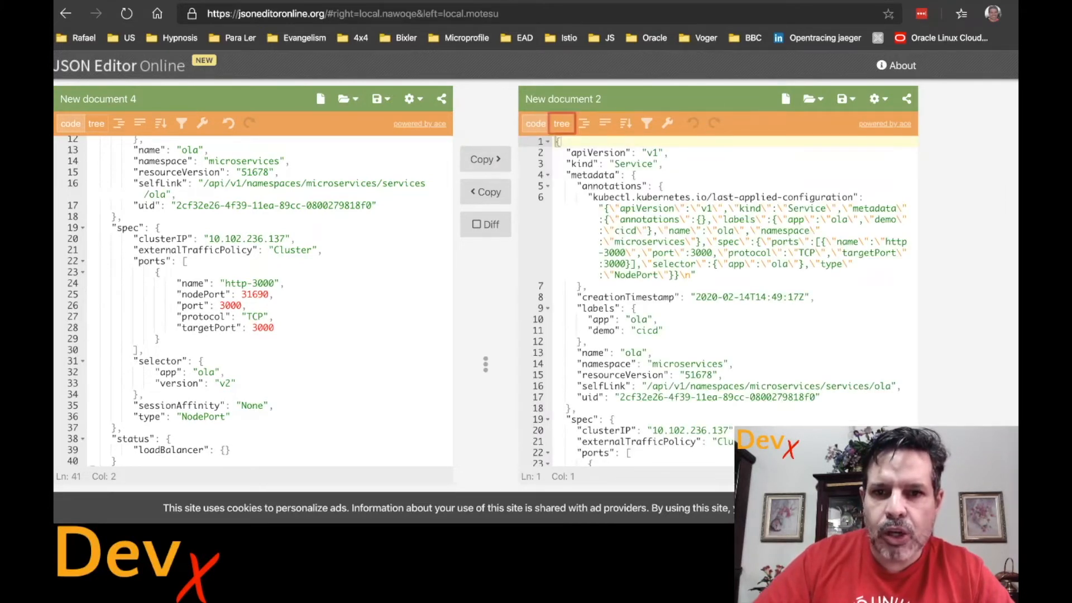
click(561, 122)
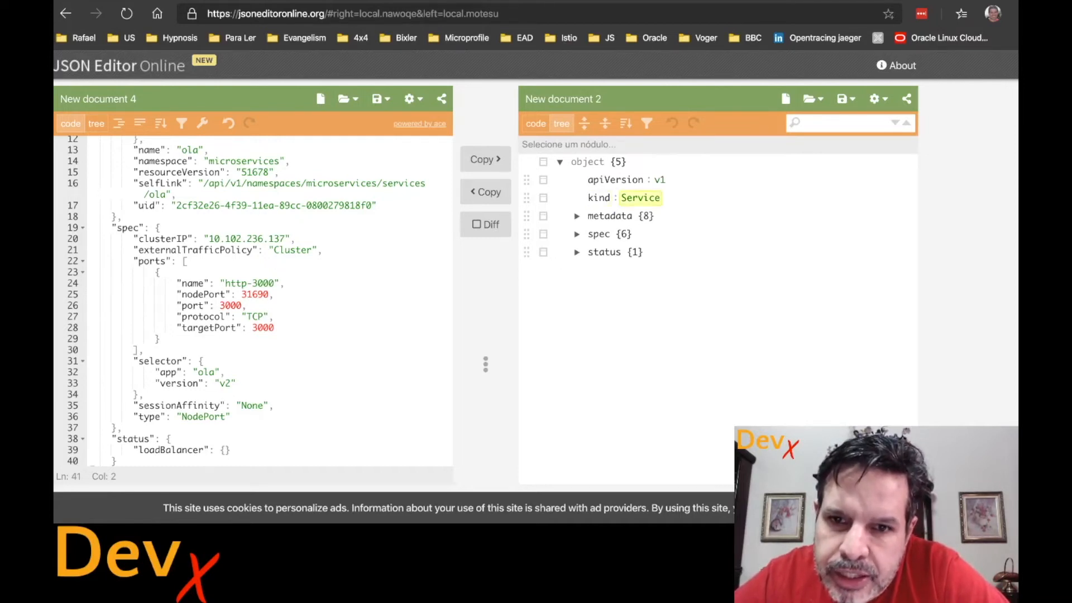
Expand the spec and selector nodes to show the version v2 label.
click(577, 234)
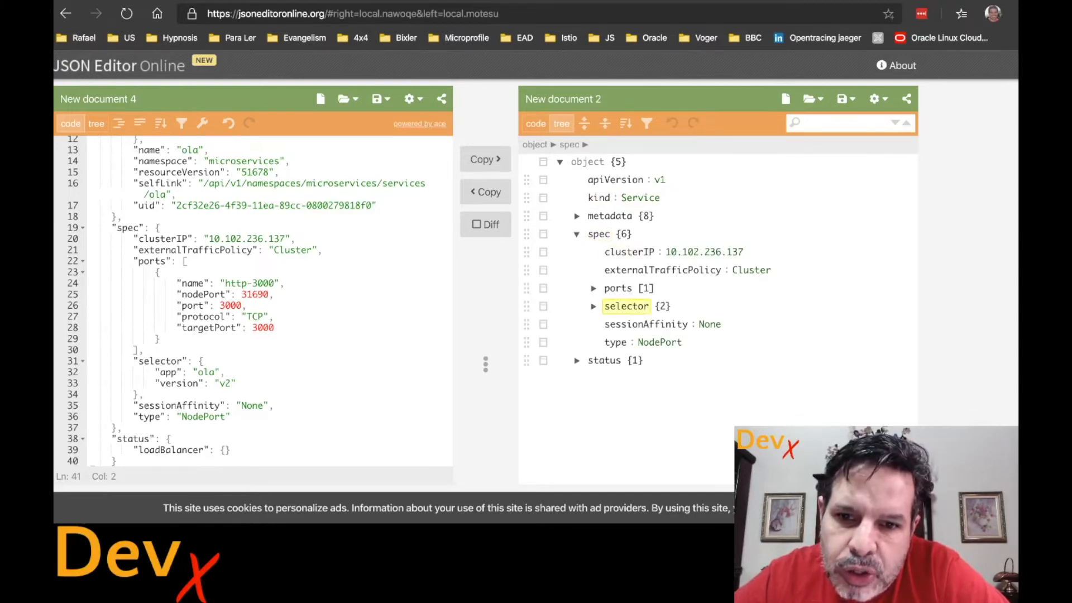
click(593, 307)
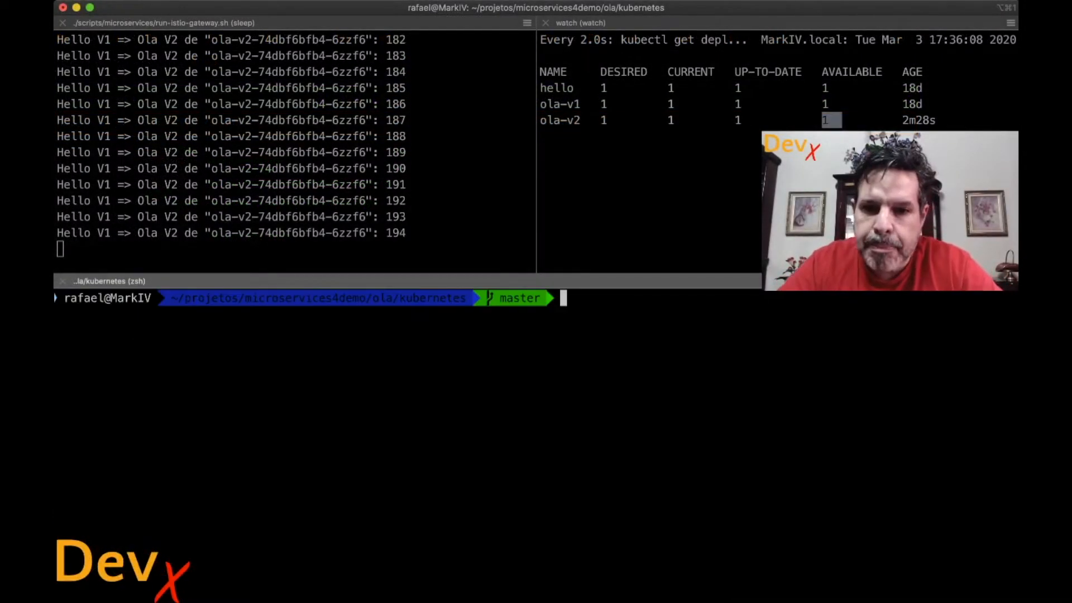
Patch svc ola with '{"spec":{"selector":{"version":"v1"}}}' so responses come from Ola V1.
text(cd ~)
text(kubectl)
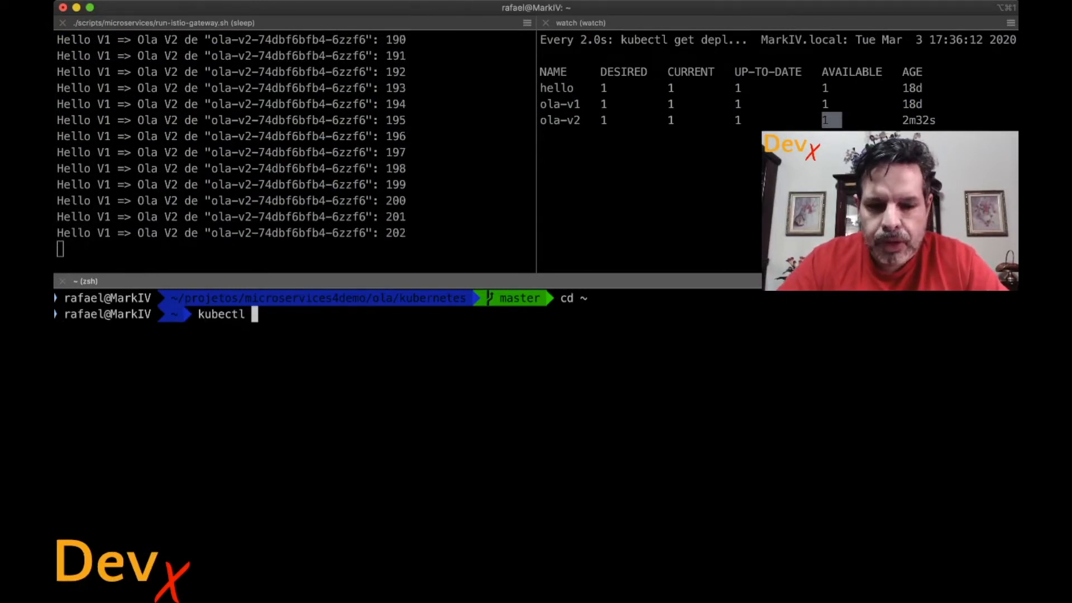
text(patch)
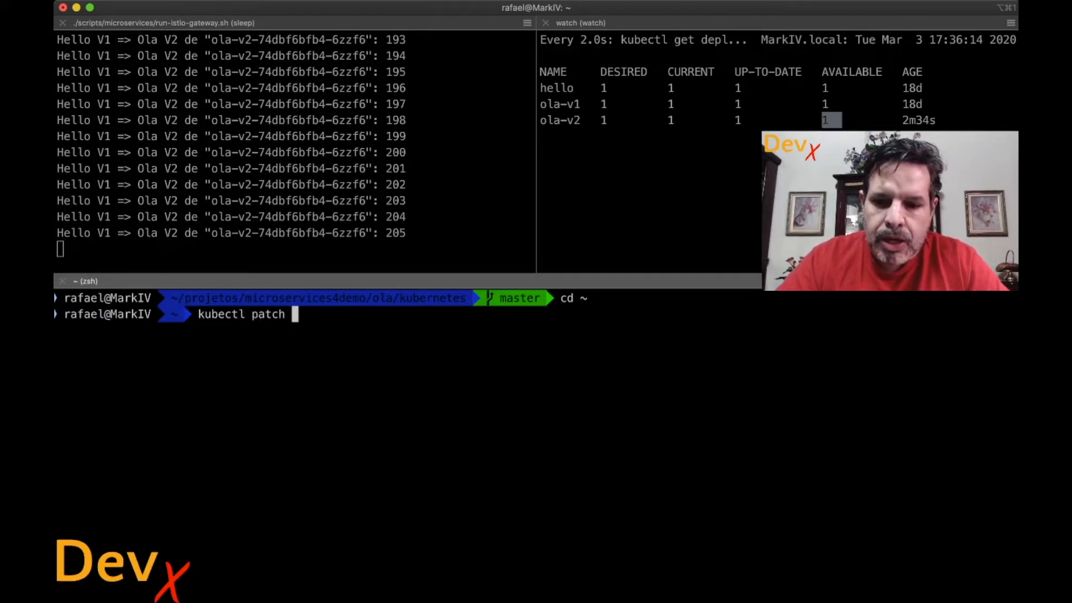
text(-n microservices sv)
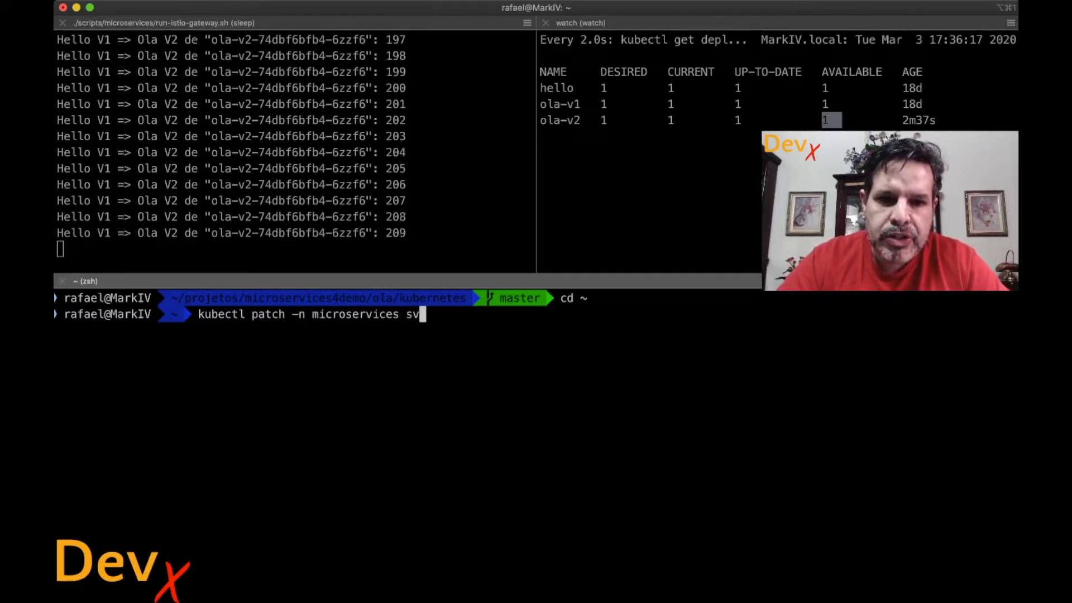
text(c ola -p ')
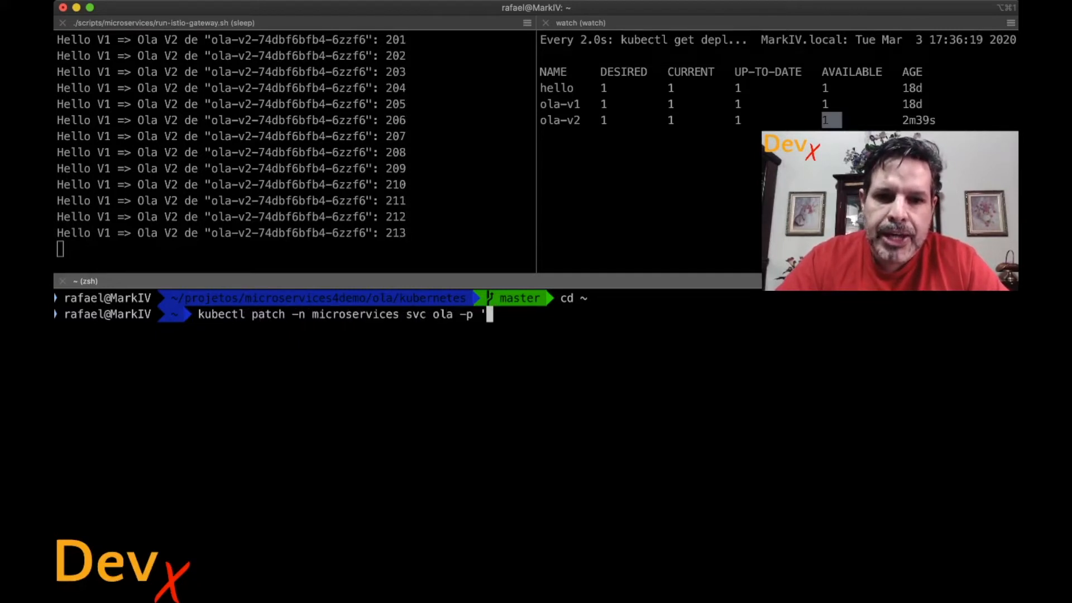
text({)
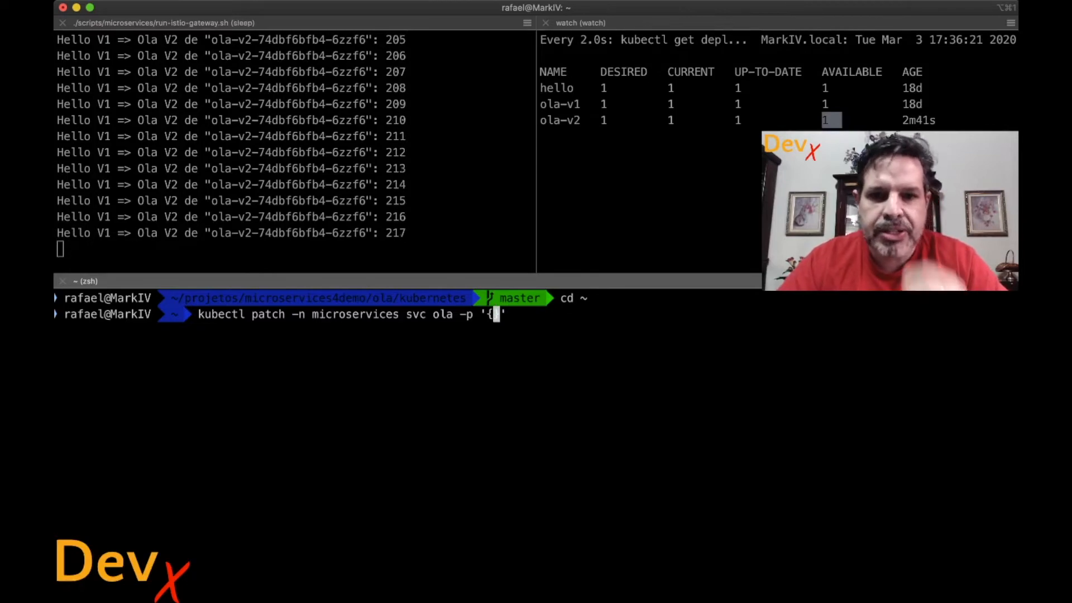
text(")
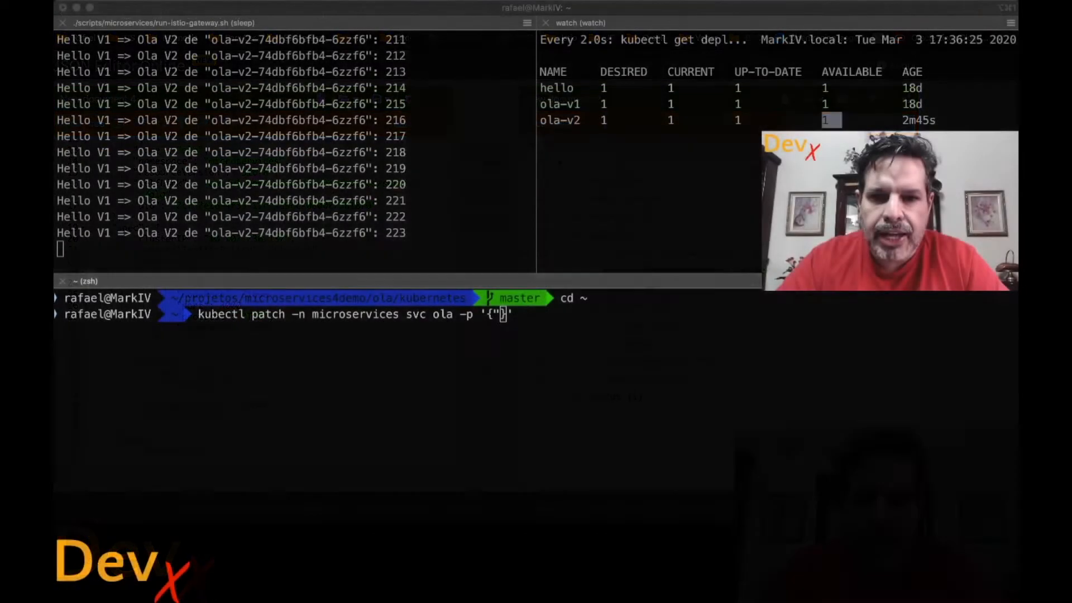
text(spec":{)
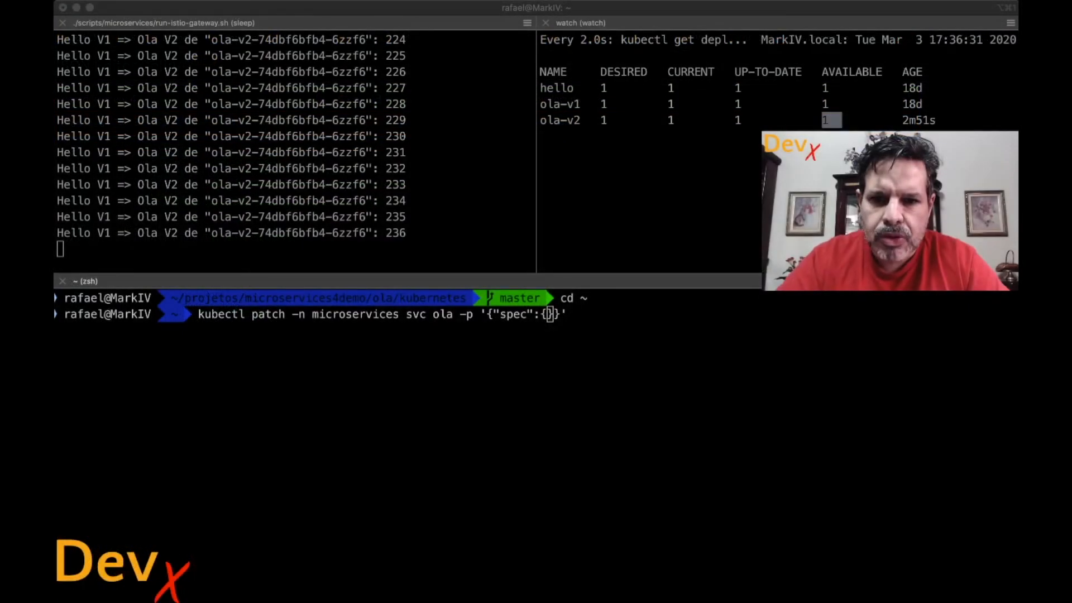
text(selecto")
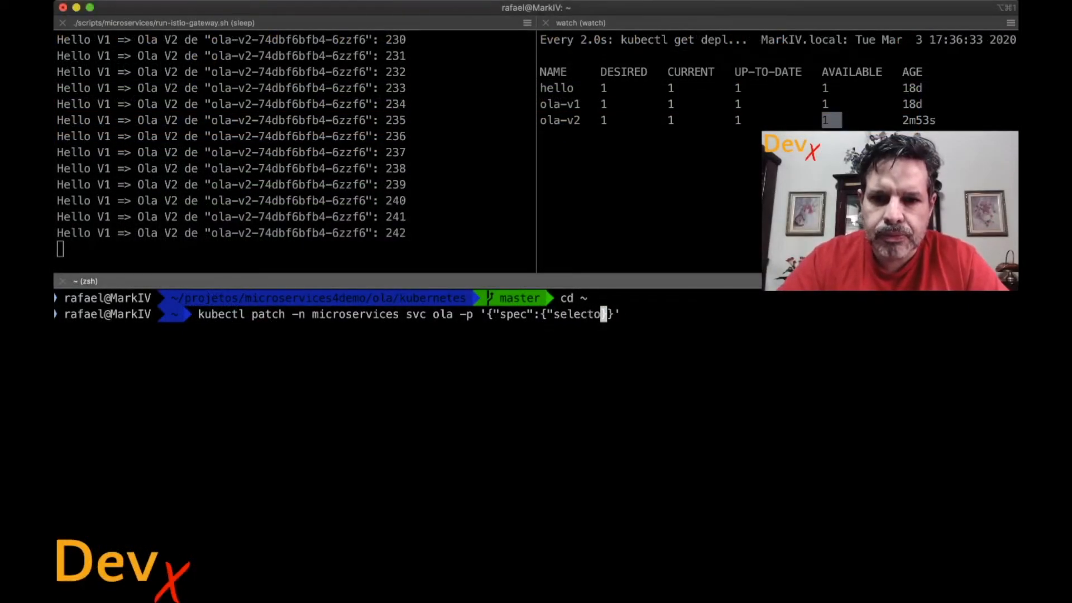
text(r":{})
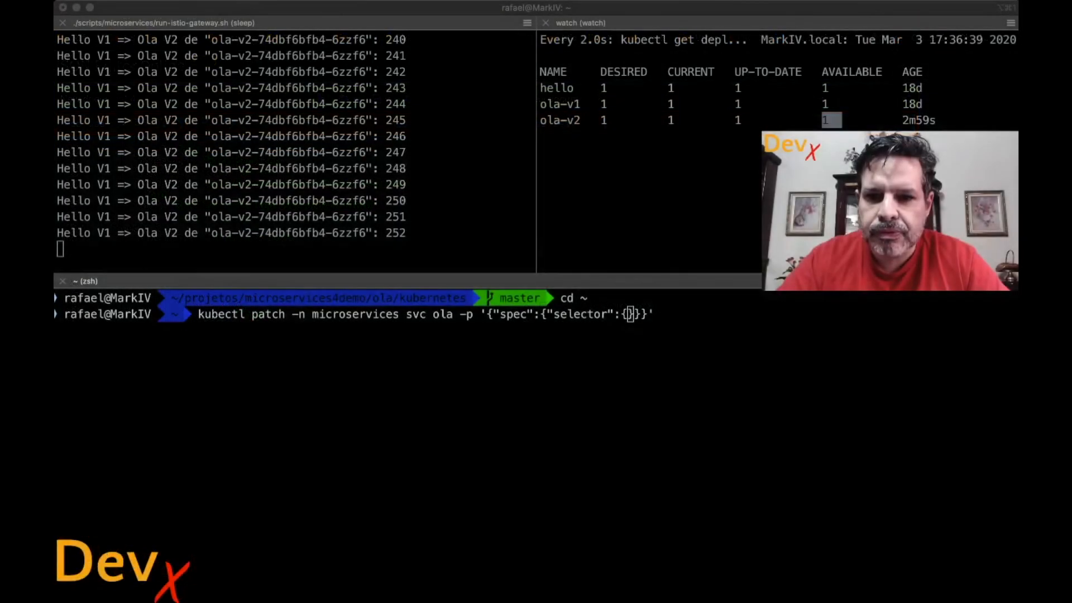
text(version)
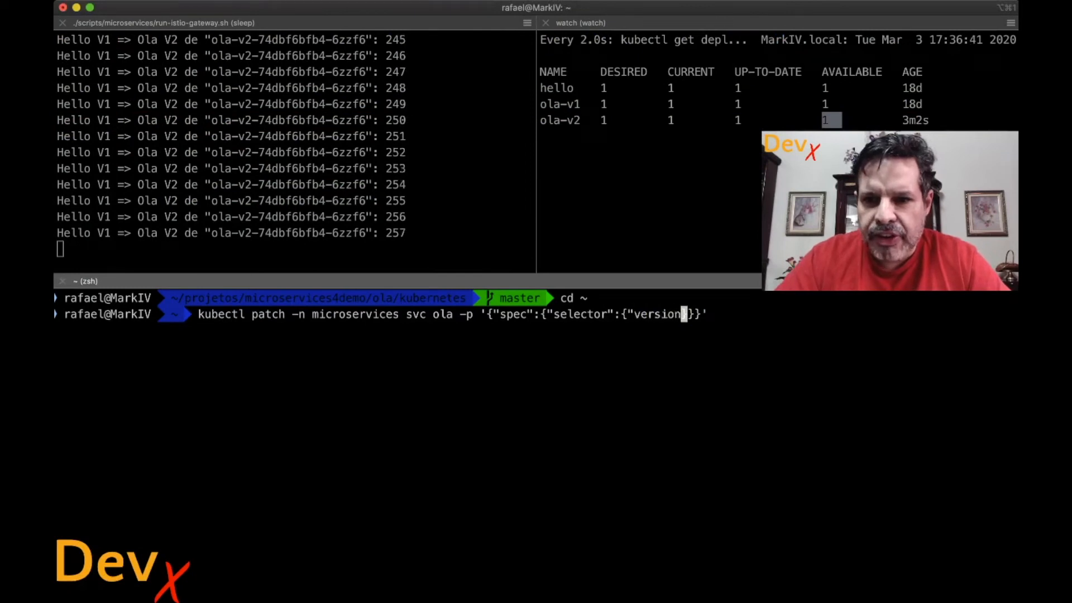
text(:")
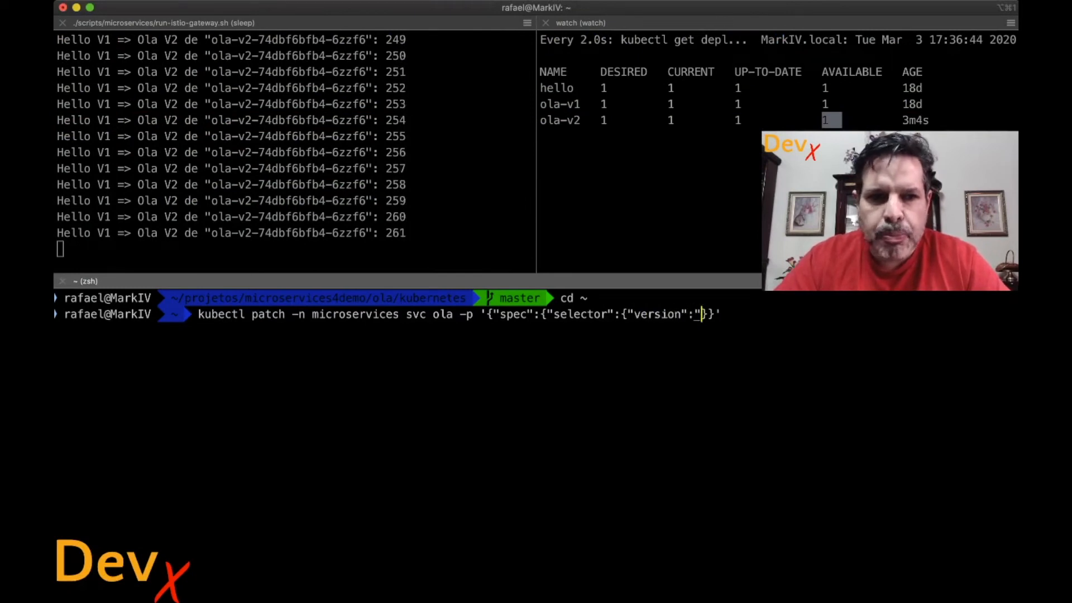
text(v1")
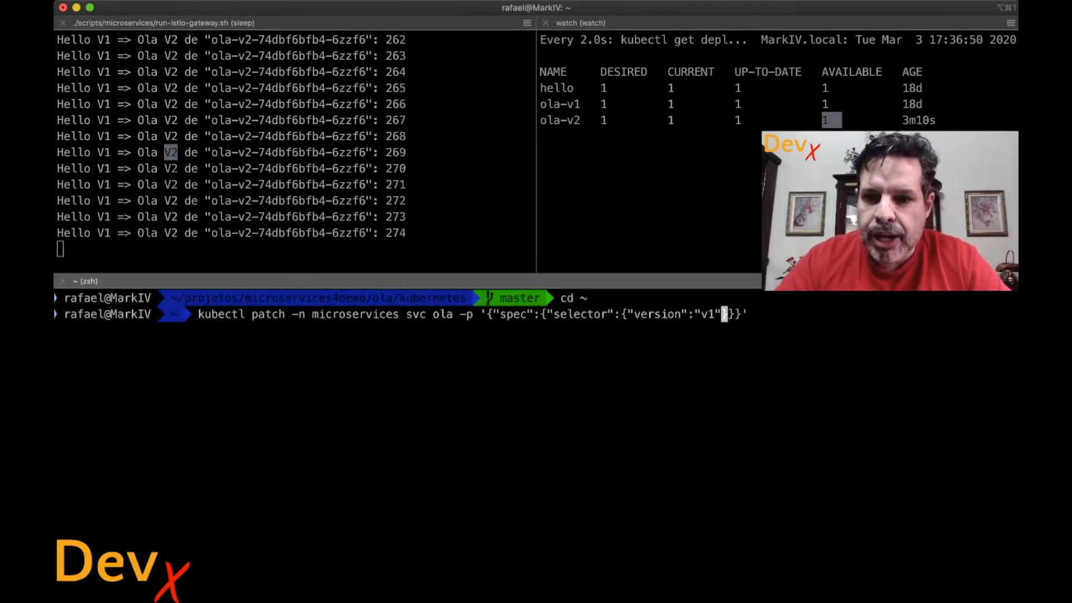
key(Return)
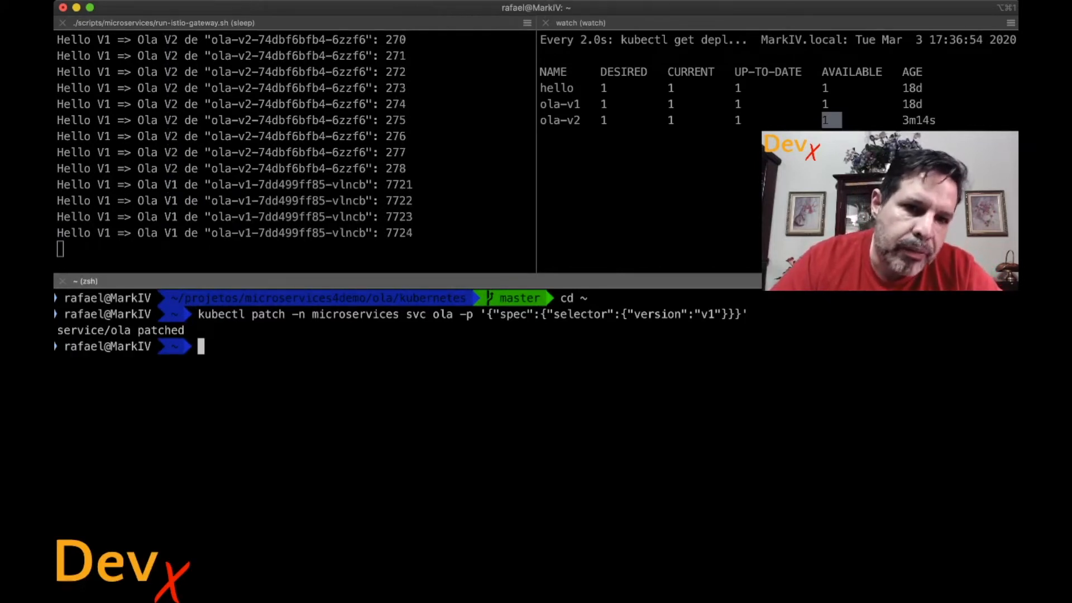
Rerun the patch with version v2 so ola responses come from Ola V2, then start another patch command.
key(Up)
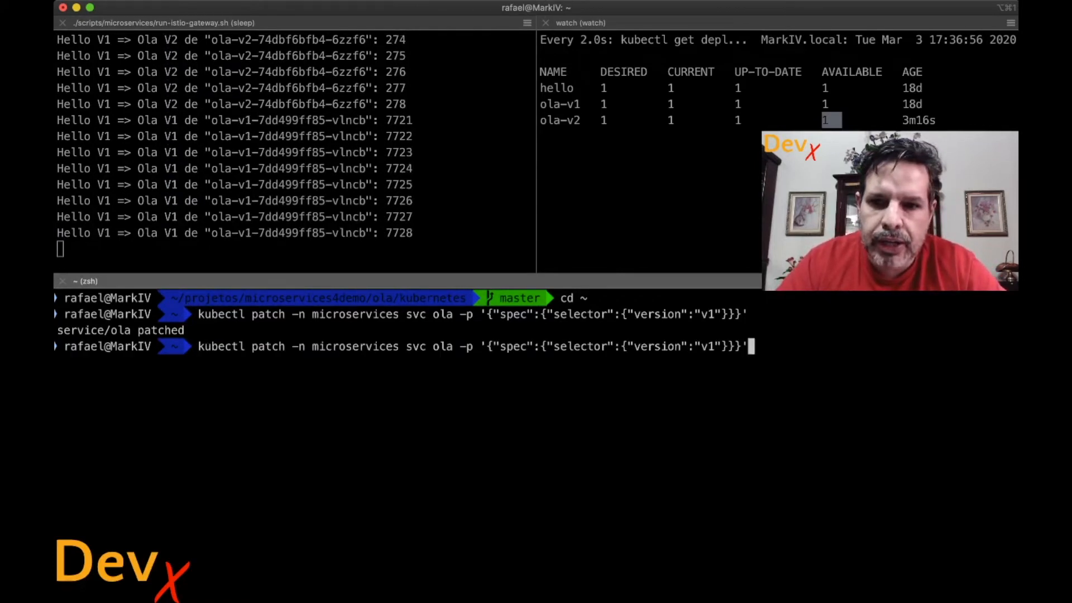
text(v2)
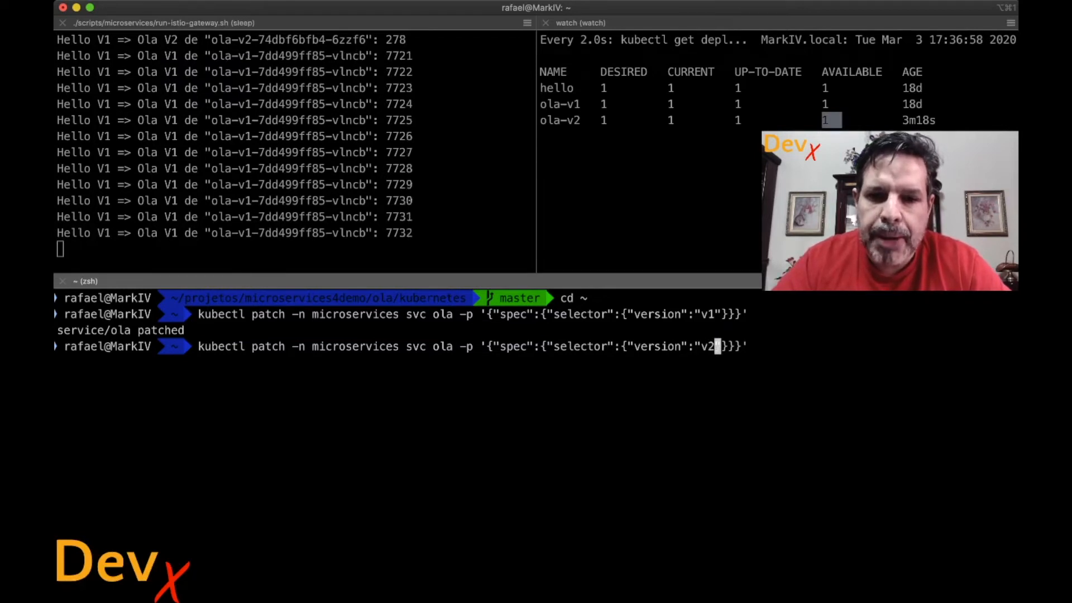
key(Return)
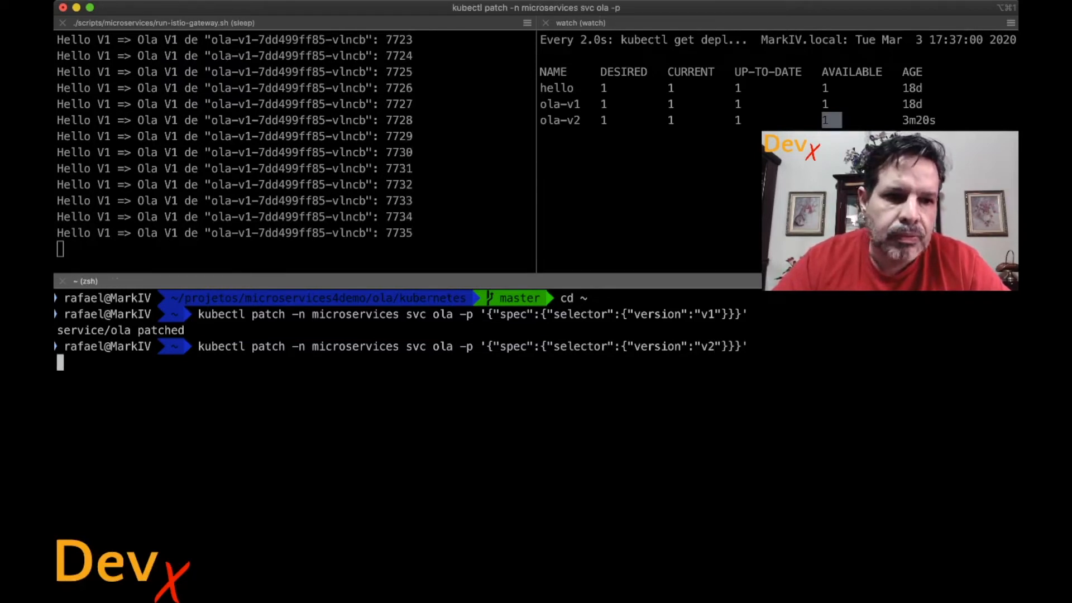
key(Return)
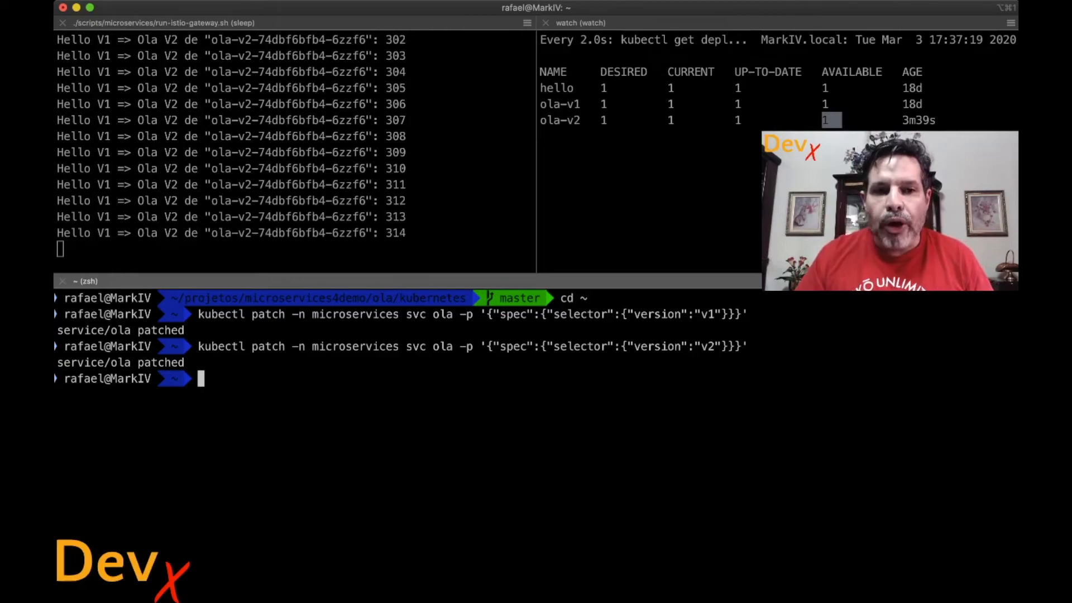
text(kubectl patch -n microservices svc ola -p '{"spec":{"selector":{"version":")
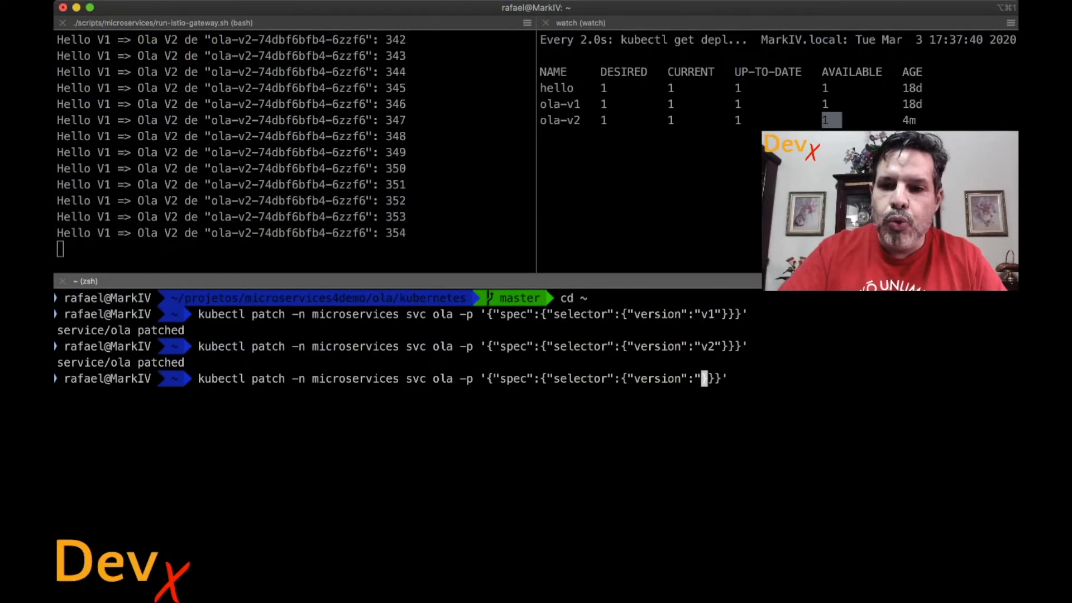
Patch the ola service with version null so responses alternate between Ola V1 and V2.
text(null)
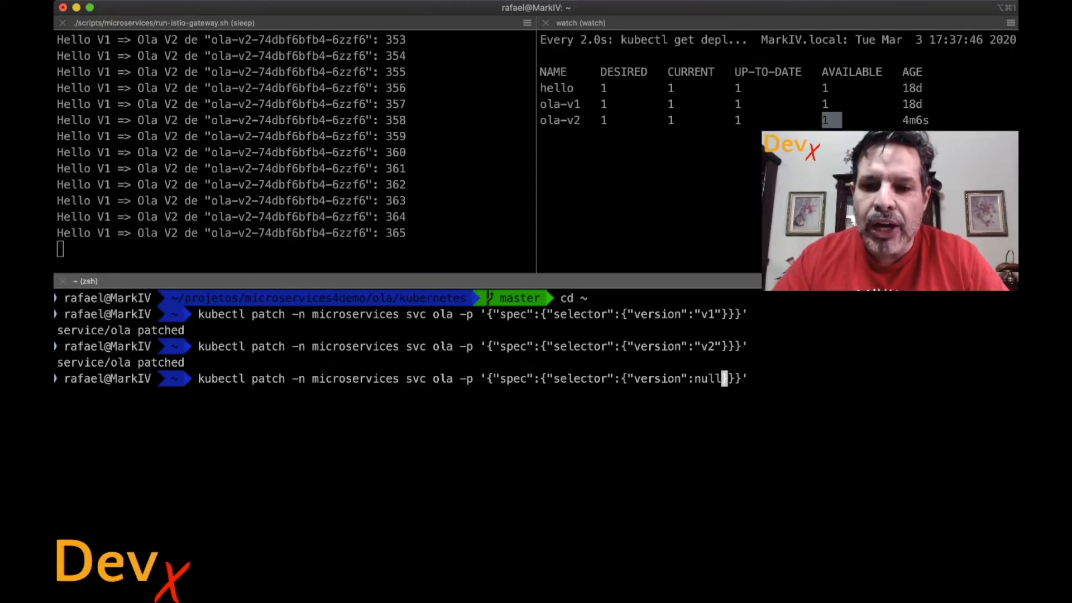
key(Return)
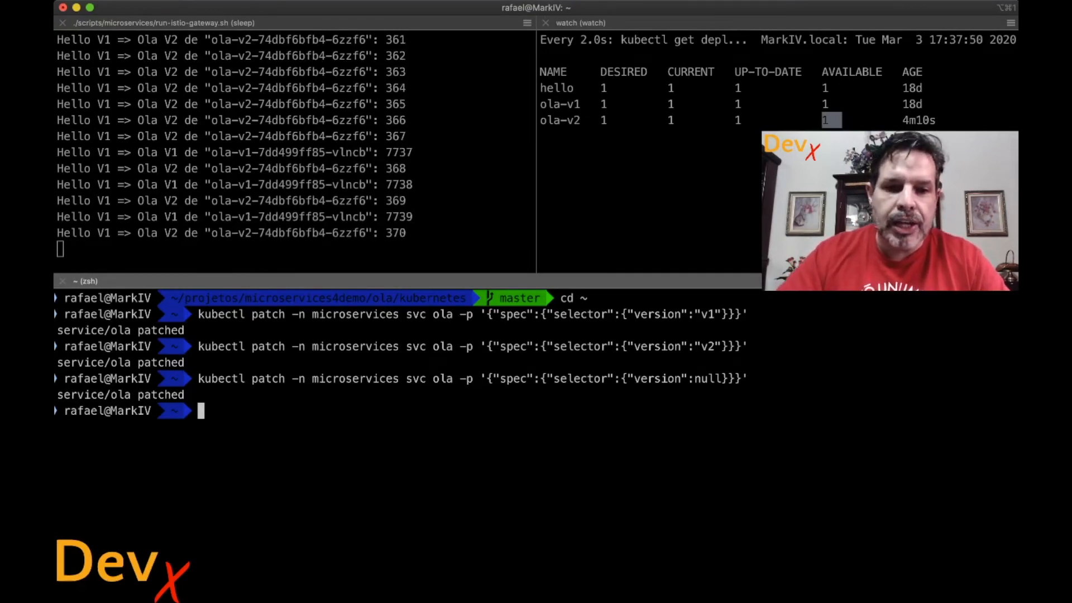
text(clear)
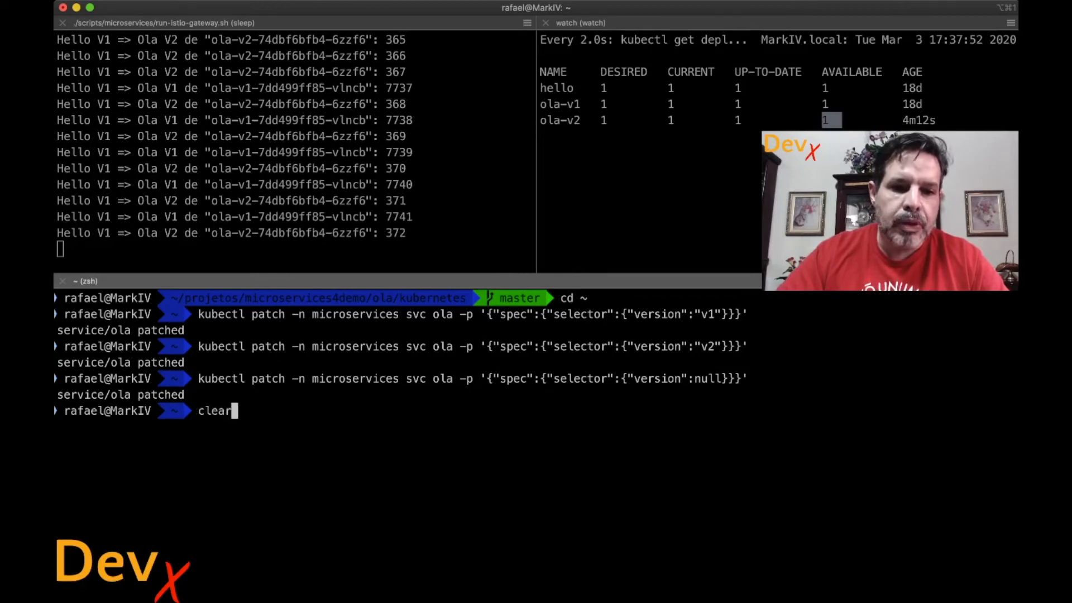
Describe the ola service in microservices, confirming selector app=ola with two endpoints.
text(kubectl describe -n microservices svc ola)
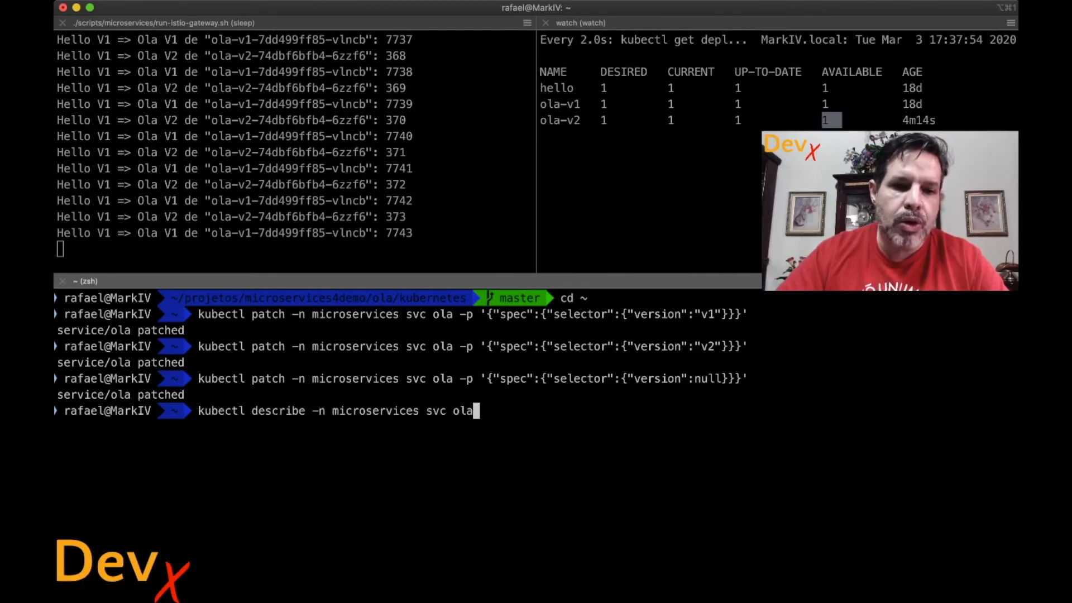
key(Return)
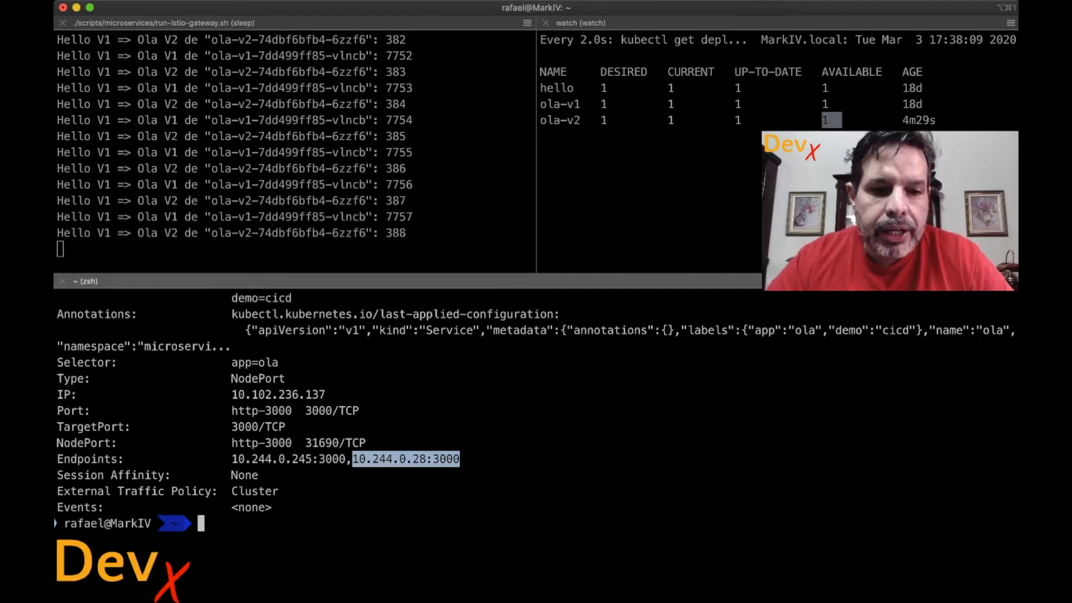
List the istio-system pods, then run ./istio/open-kiali.sh to launch the Kiali dashboard.
text(cd)
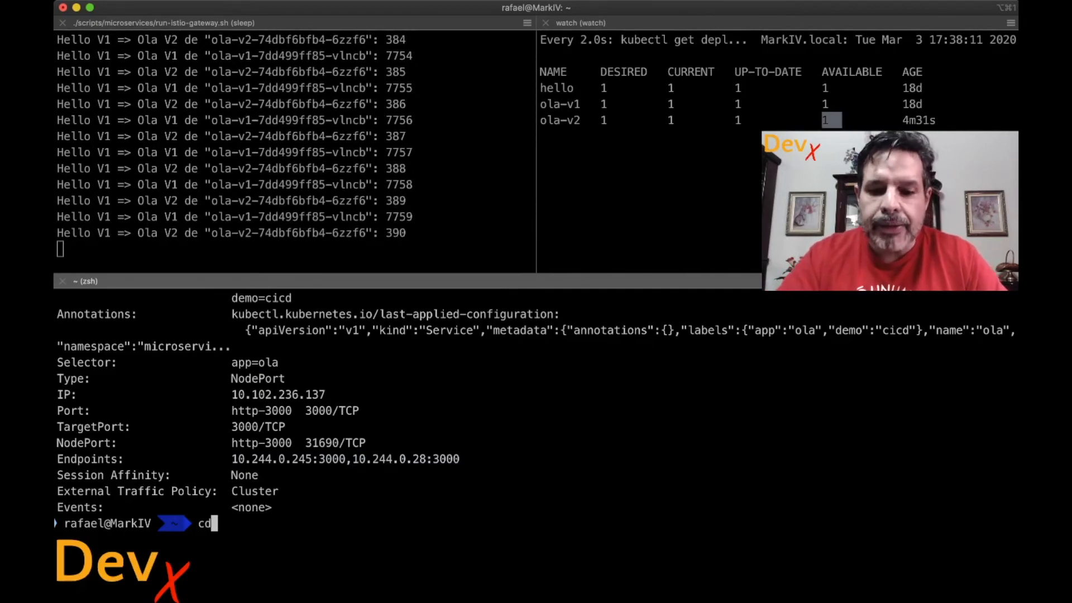
text(kubectl)
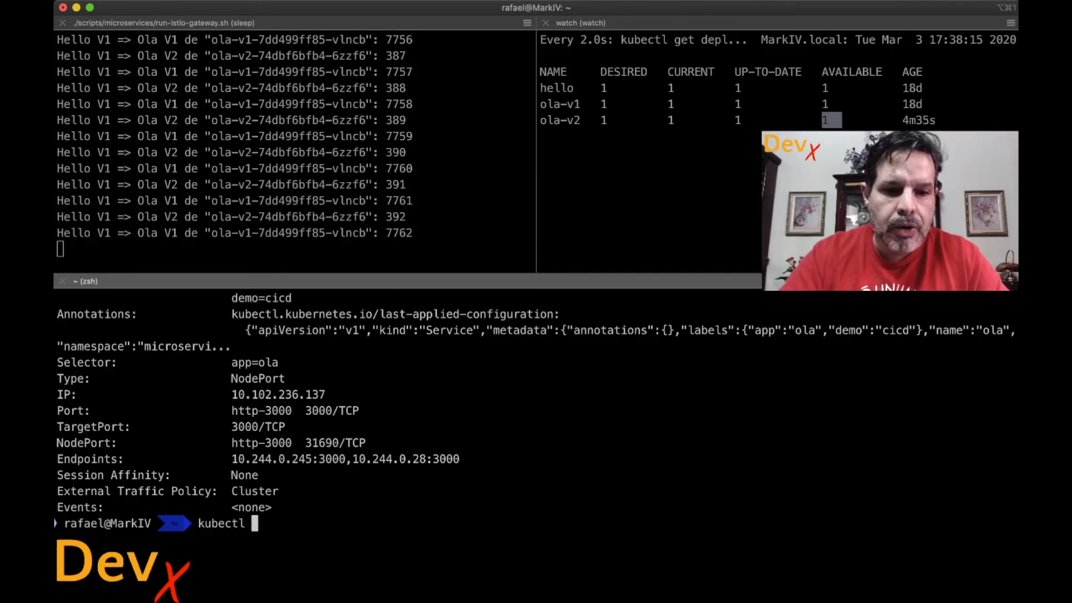
text(get pods -n mi)
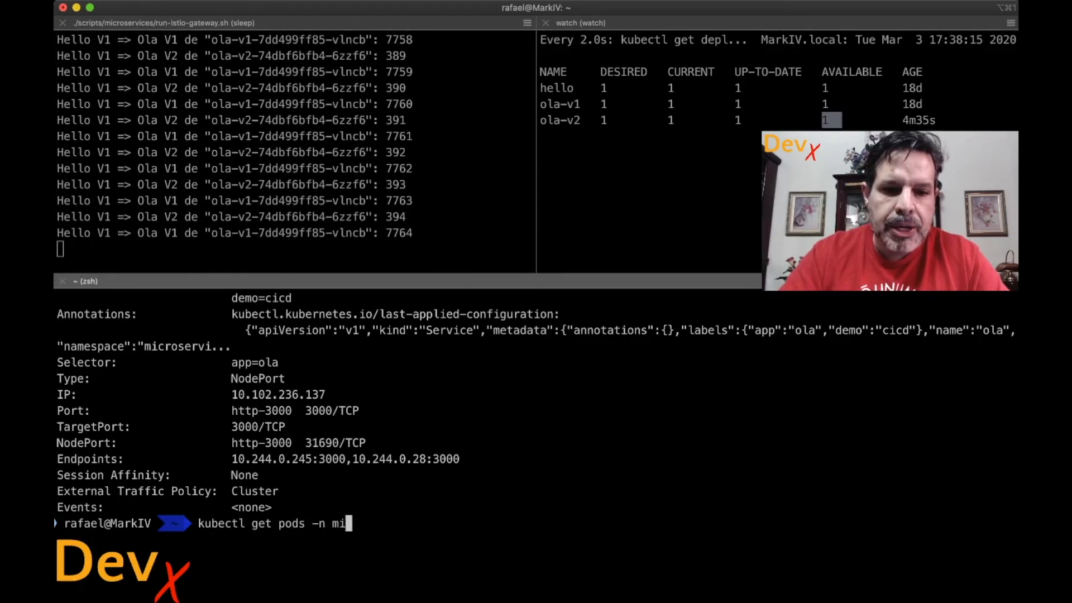
key(backspace)
text(istio-syste)
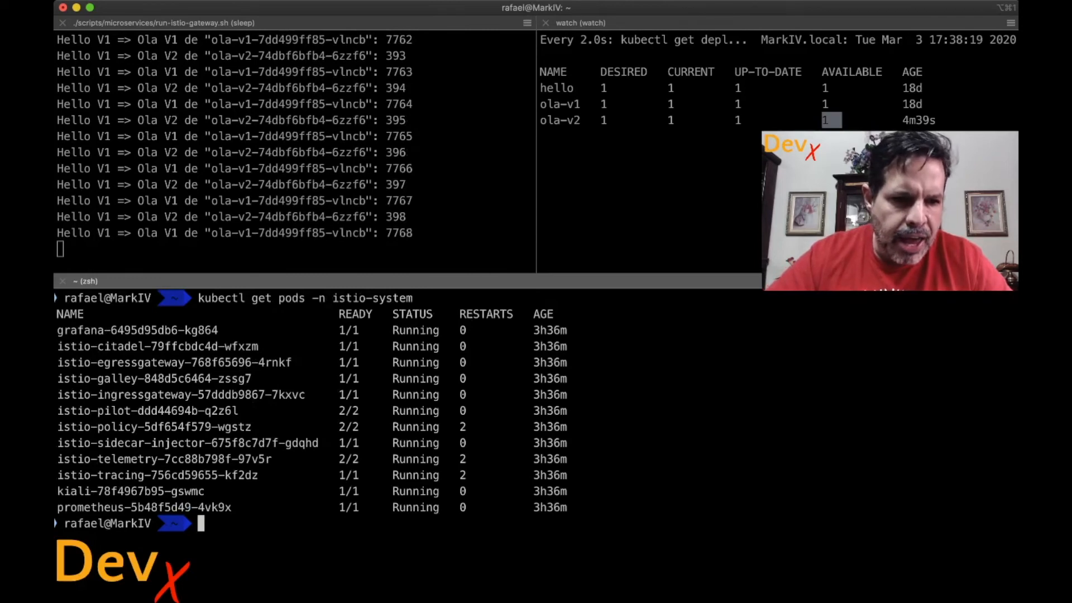
double_click(130, 492)
text(./istio/open-kiali.sh)
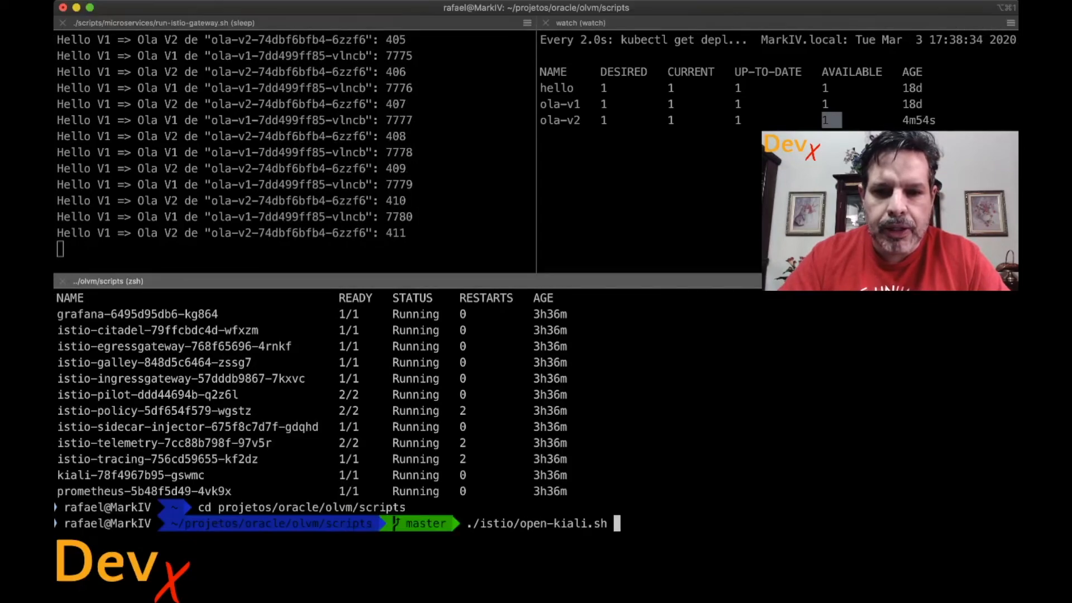
key(Return)
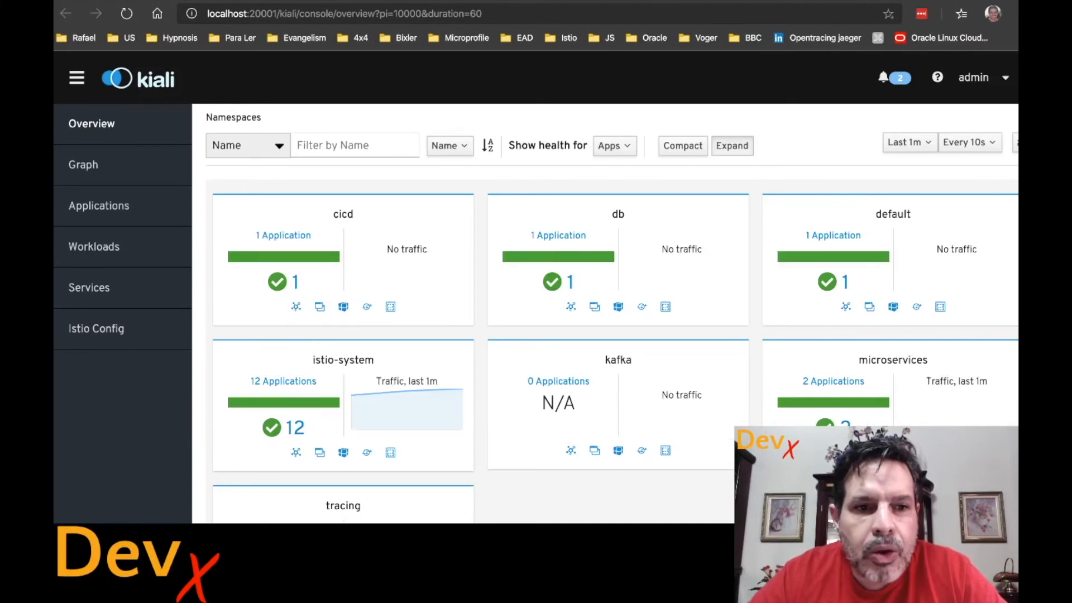
Navigate from the microservices namespace's services to the ola service details page.
click(90, 287)
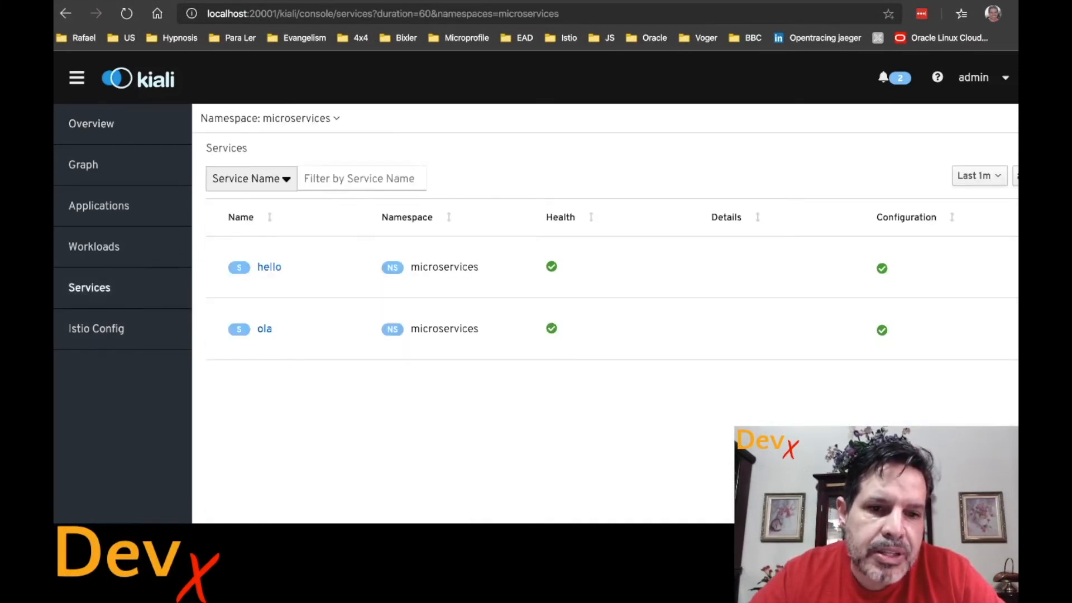
click(263, 328)
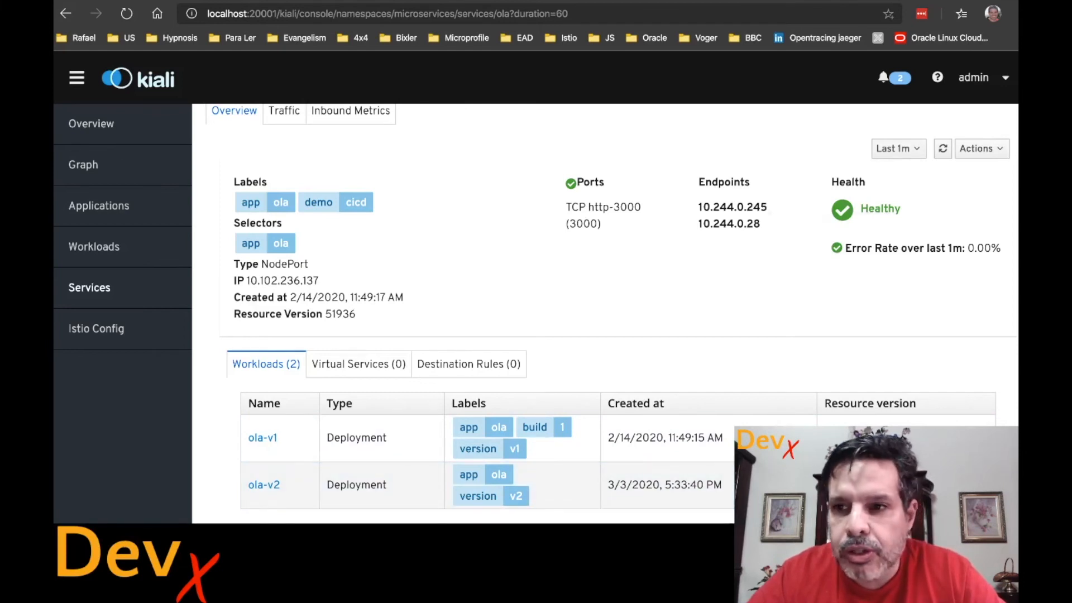
Use Actions > Suspend Traffic to keep ola-v1 connected while ola-v2 is suspended.
click(980, 148)
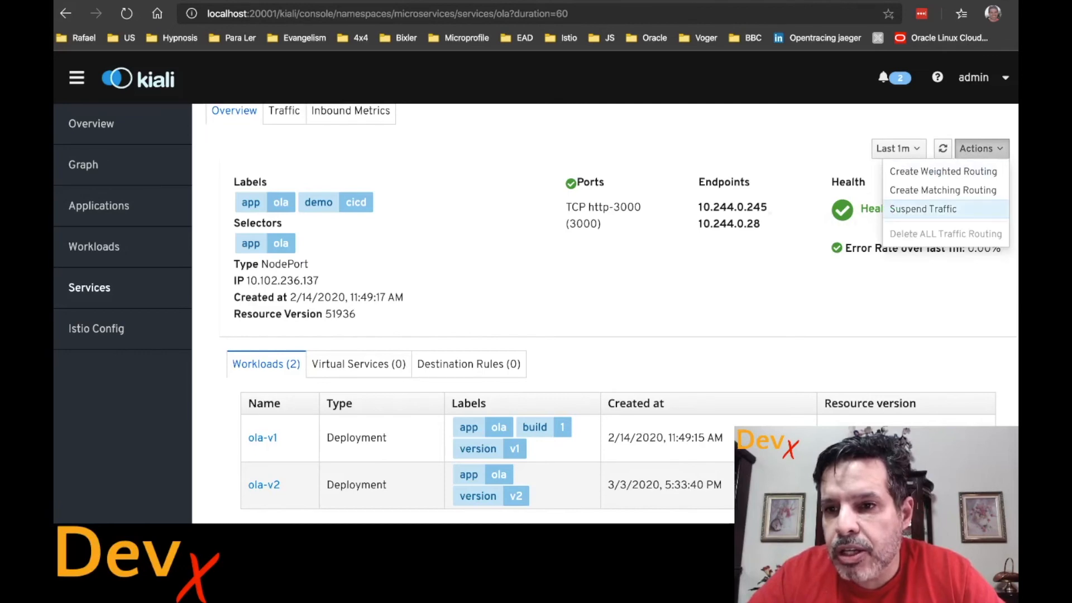
click(923, 209)
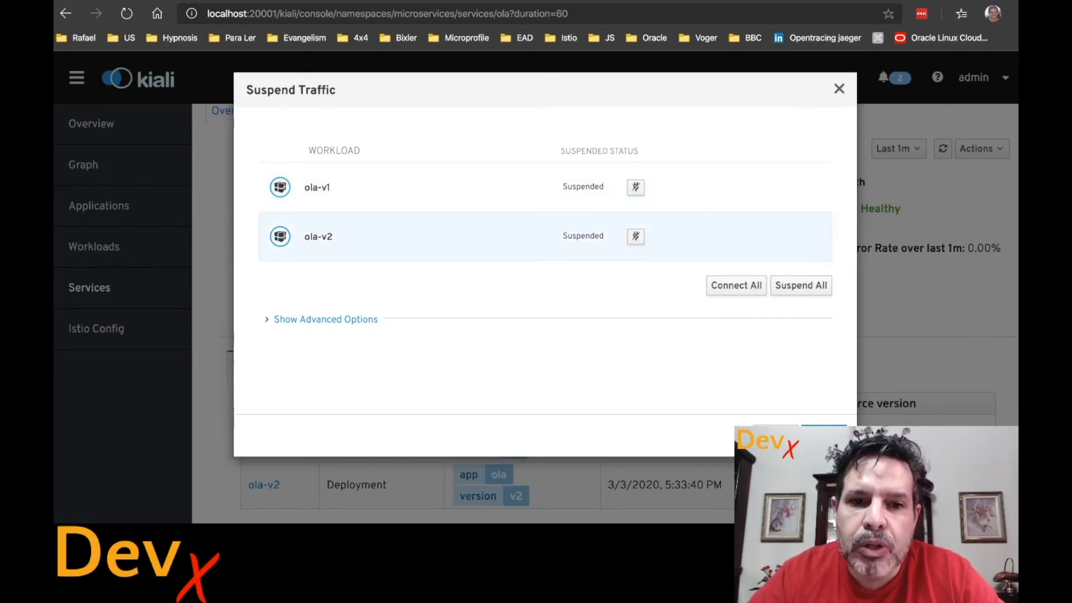
click(635, 187)
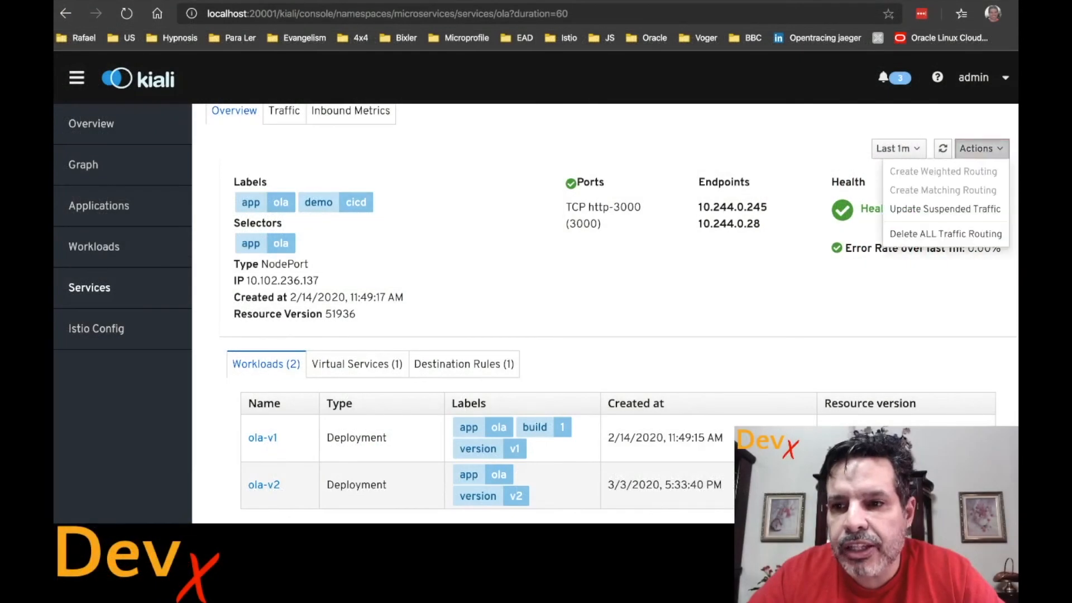
Reopen Update Suspended Traffic and toggle ola-v1 from connected to suspended.
click(945, 209)
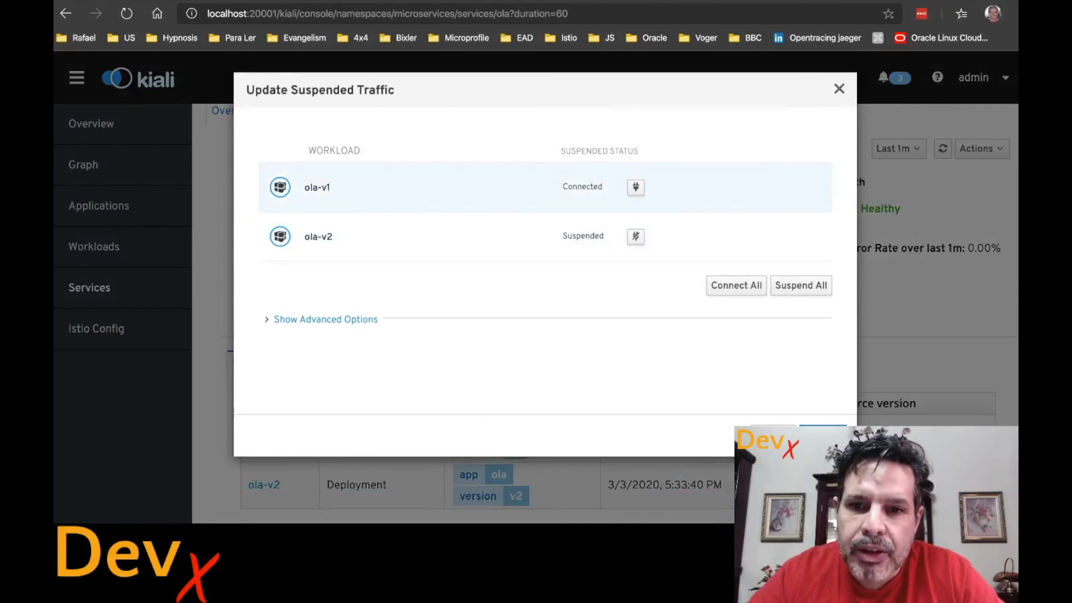
click(635, 186)
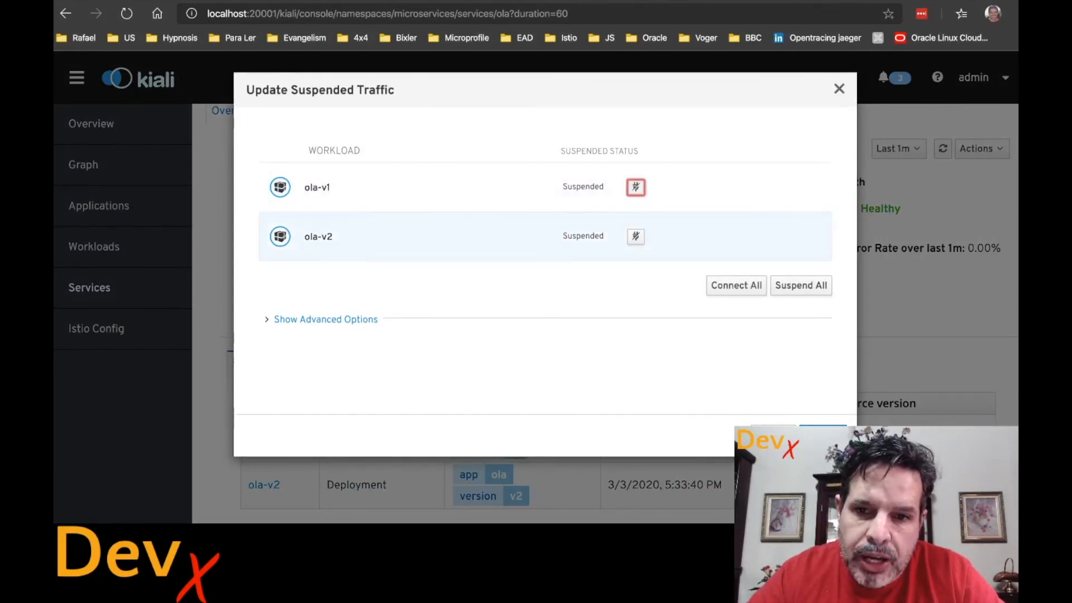